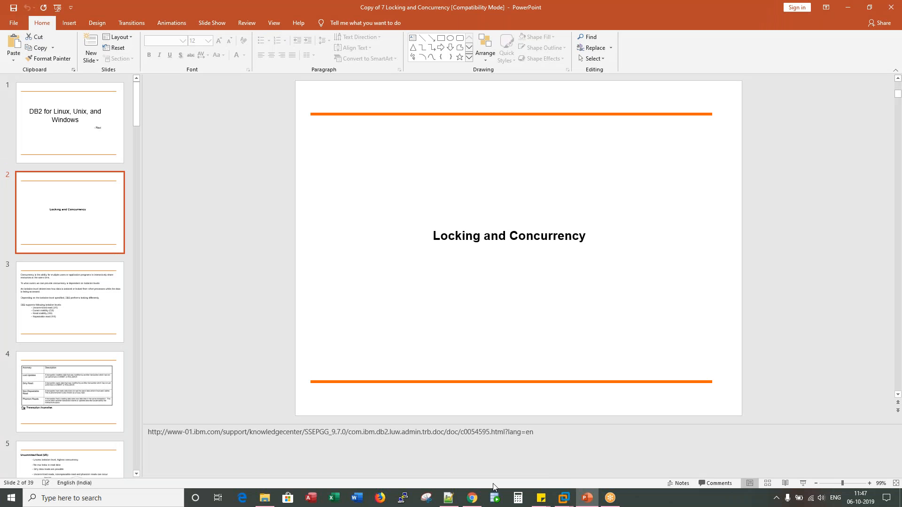
Review the Terminal 1 and Terminal 2 command notes in Notepad++ and launch PuTTY.
{"action": "left_click", "coordinate": [448, 498]}
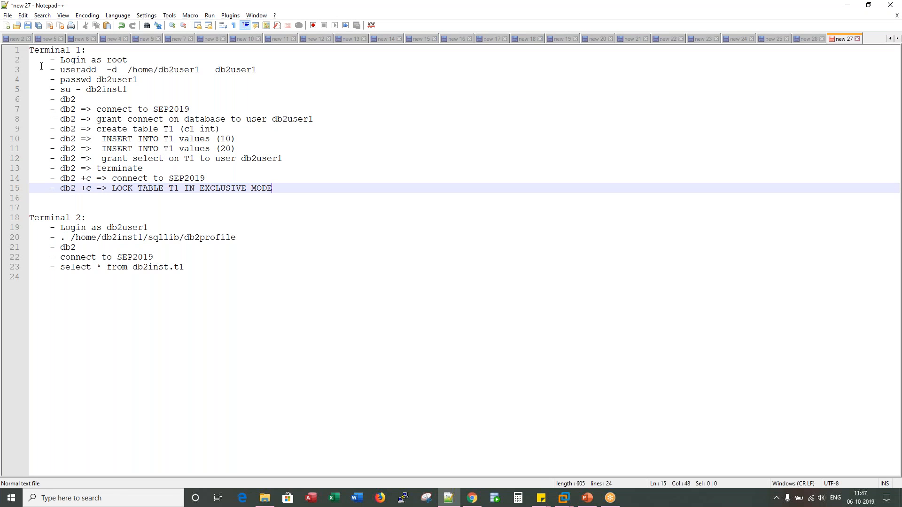
{"action": "left_click_drag", "start_coordinate": [30, 50], "coordinate": [273, 188]}
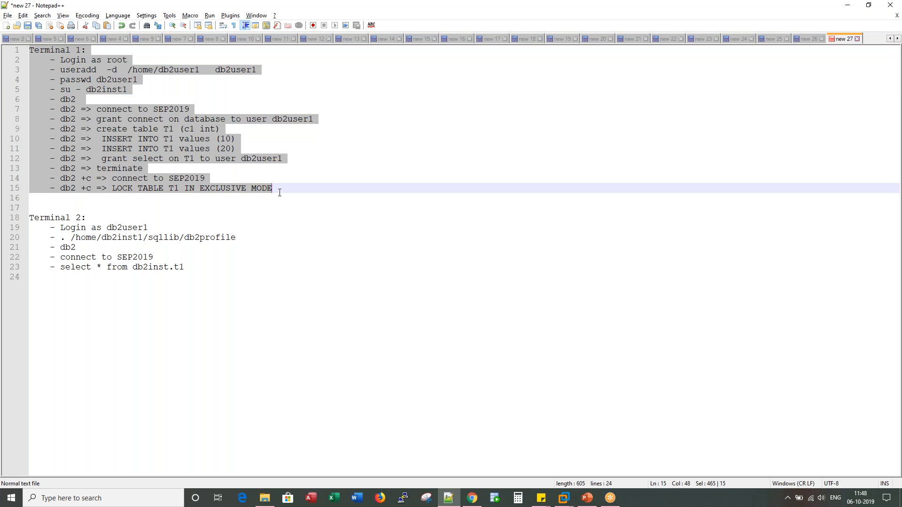
{"action": "mouse_move", "coordinate": [31, 56]}
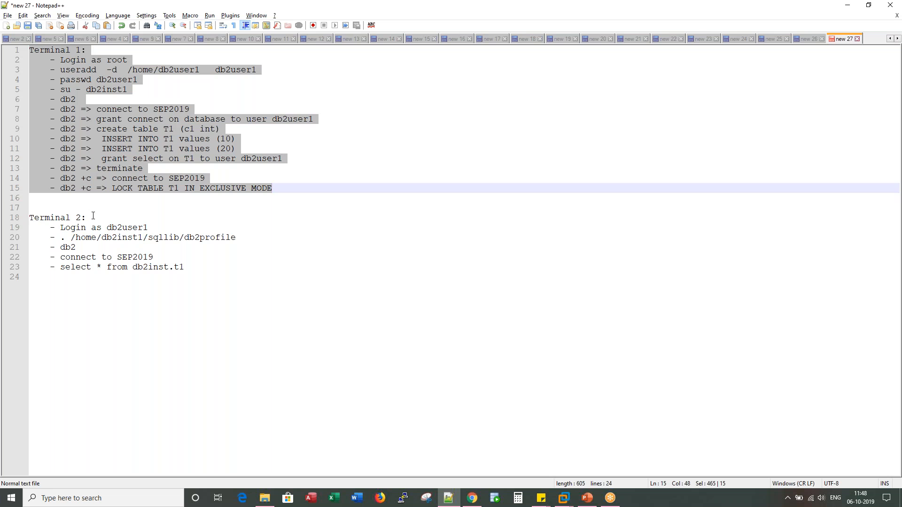
{"action": "left_click", "coordinate": [120, 227]}
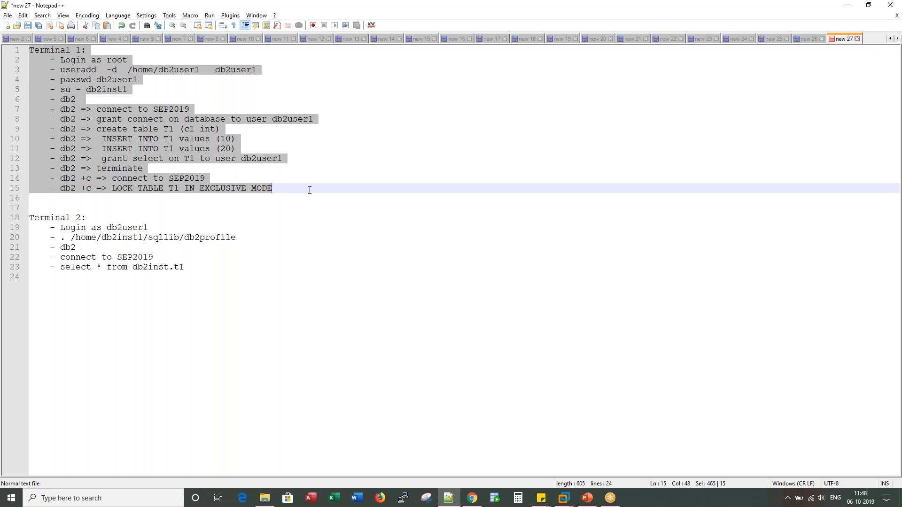
{"action": "double_click", "coordinate": [221, 188]}
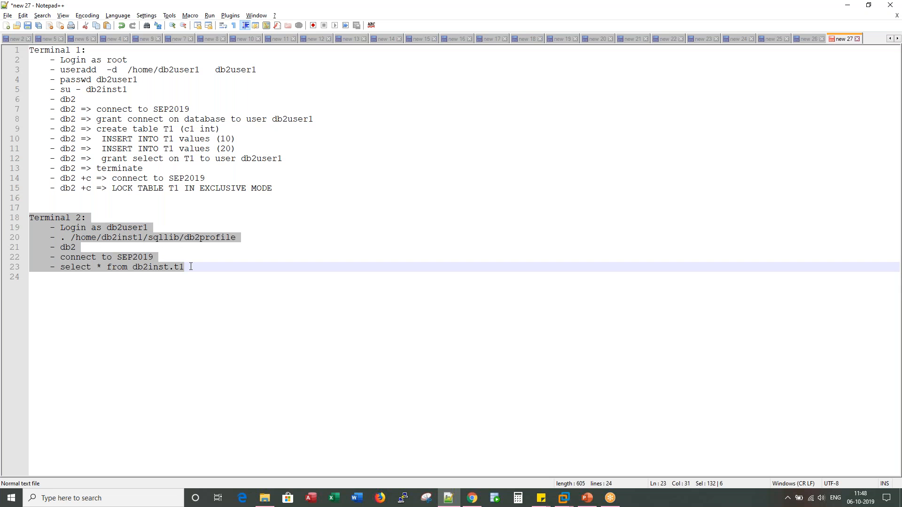
{"action": "mouse_move", "coordinate": [444, 374]}
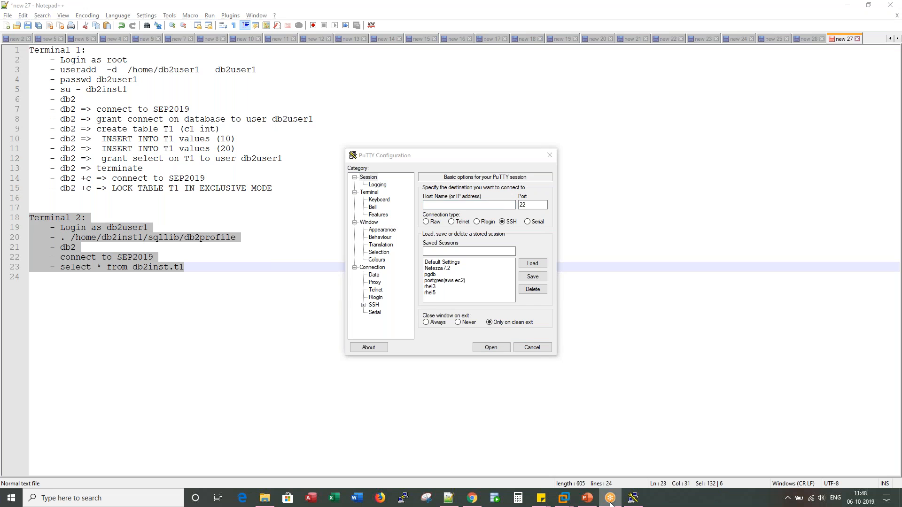
Return to the locking slides and show the Table Lock Mode compatibility chart.
{"action": "left_click", "coordinate": [587, 498]}
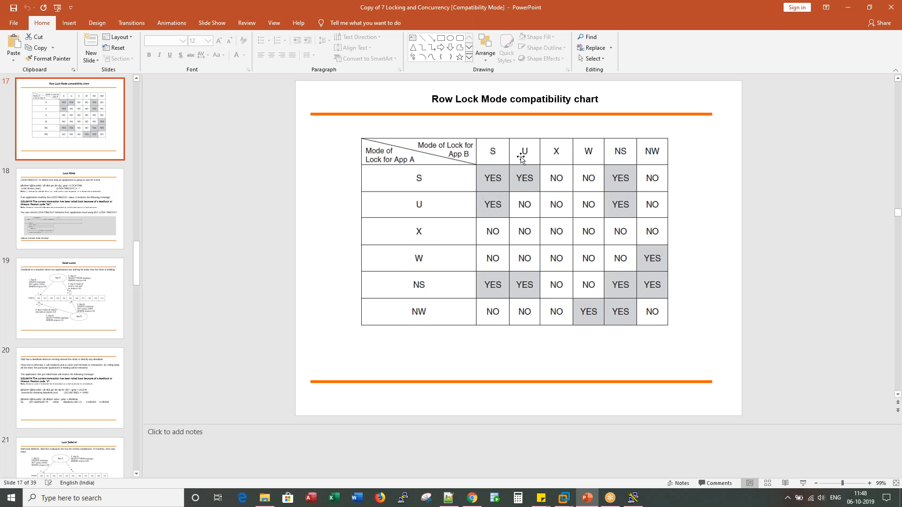
{"action": "mouse_move", "coordinate": [650, 159]}
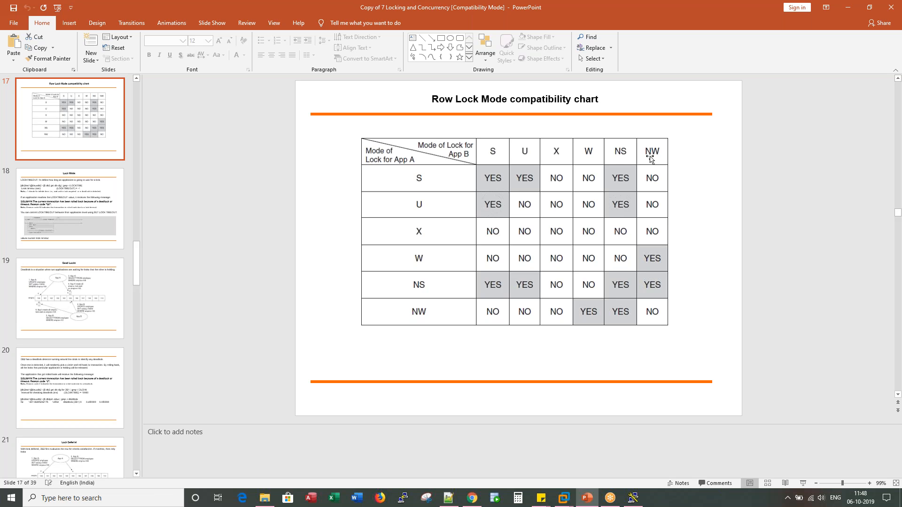
{"action": "mouse_move", "coordinate": [543, 110]}
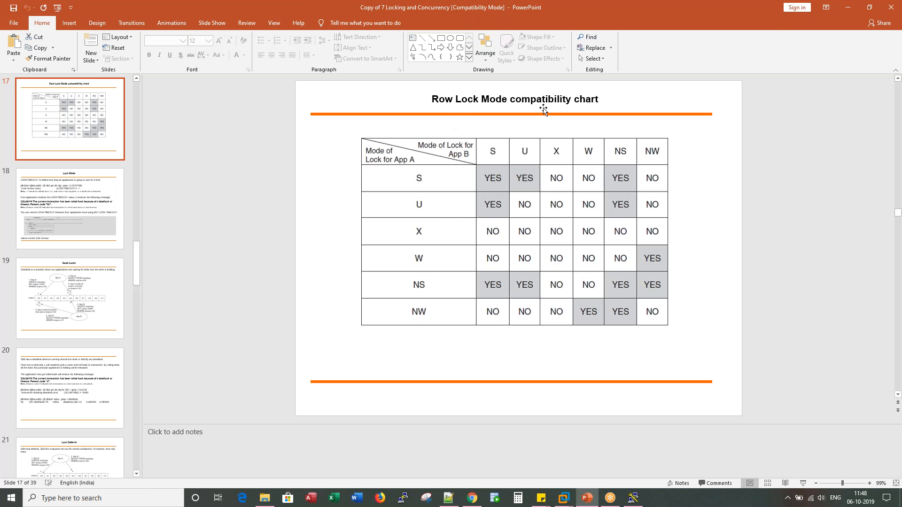
{"action": "mouse_move", "coordinate": [66, 119]}
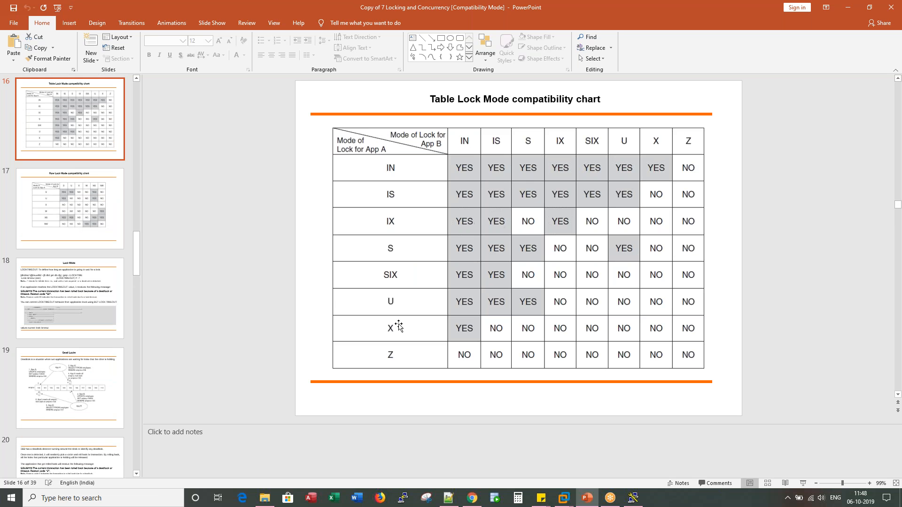
{"action": "mouse_move", "coordinate": [466, 332]}
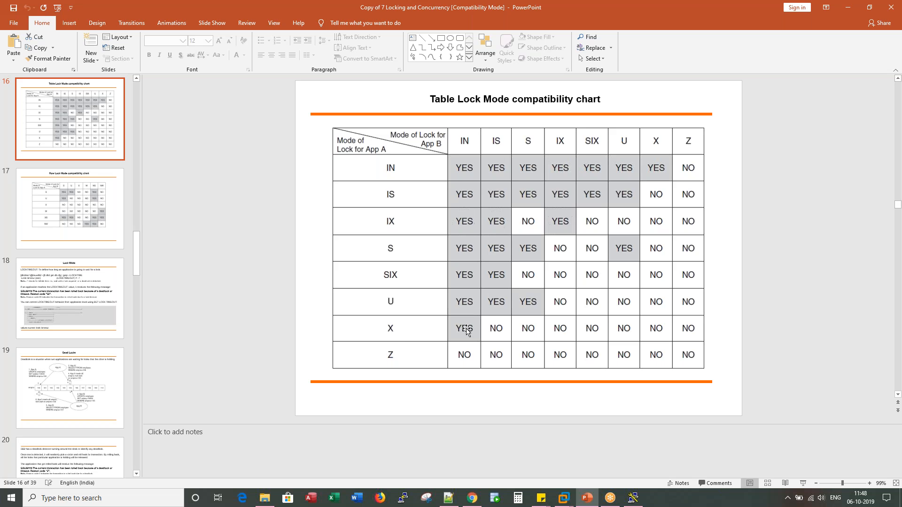
{"action": "mouse_move", "coordinate": [500, 152]}
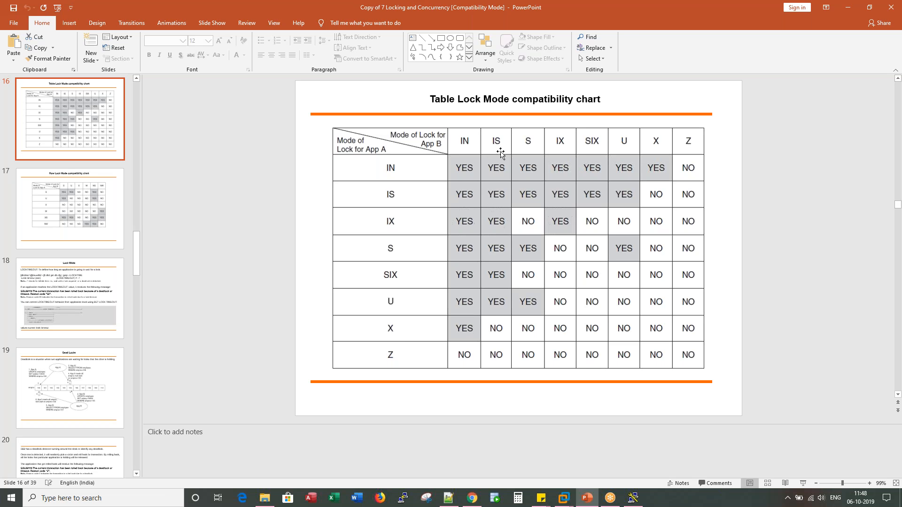
{"action": "mouse_move", "coordinate": [494, 333]}
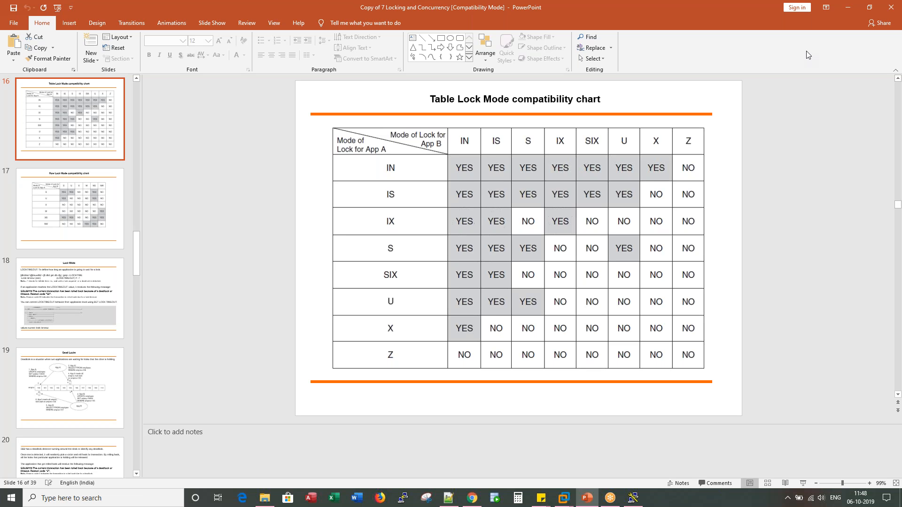
{"action": "mouse_move", "coordinate": [802, 65]}
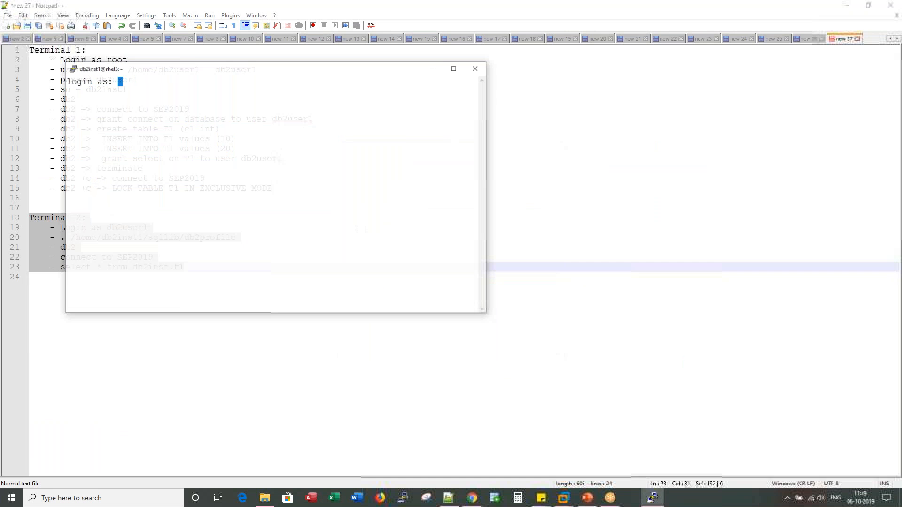
Log in as root and run useradd -d /home/db2user1 db2user1, which reports the user exists.
{"action": "type", "text": "d"}
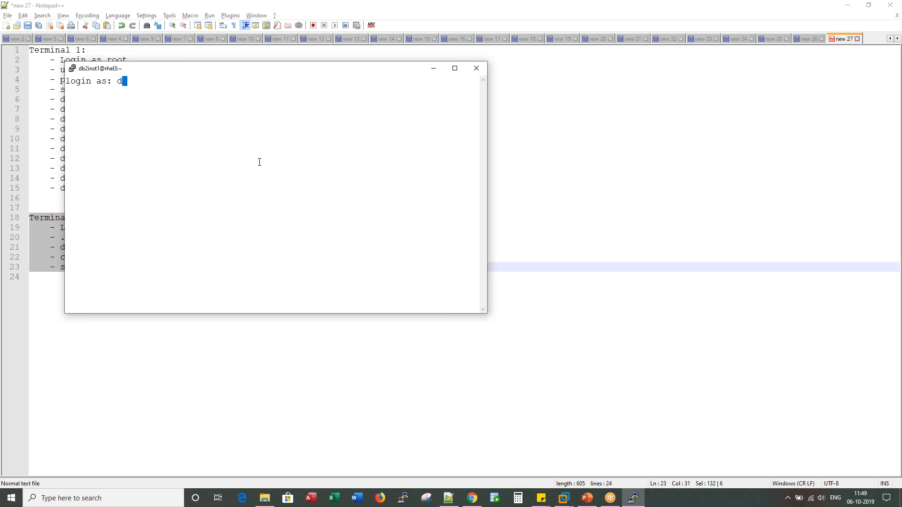
{"action": "type", "text": "root"}
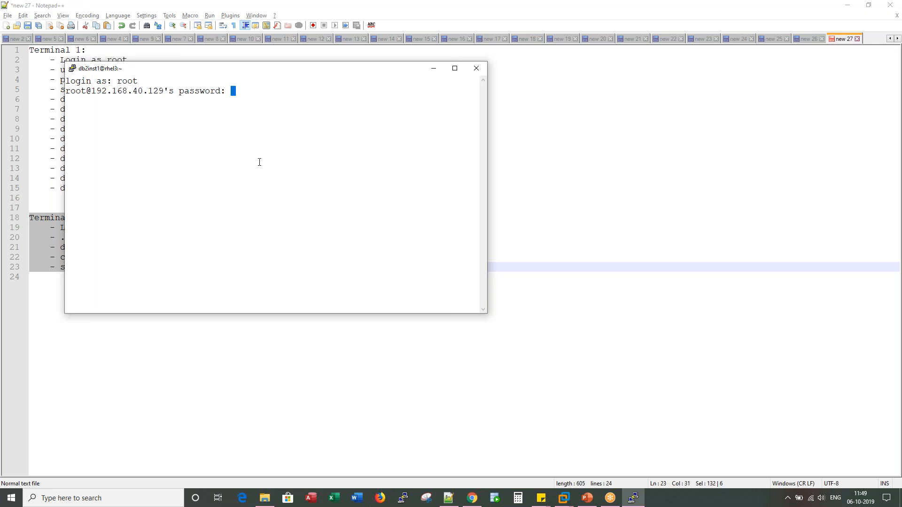
{"action": "key", "text": "Enter"}
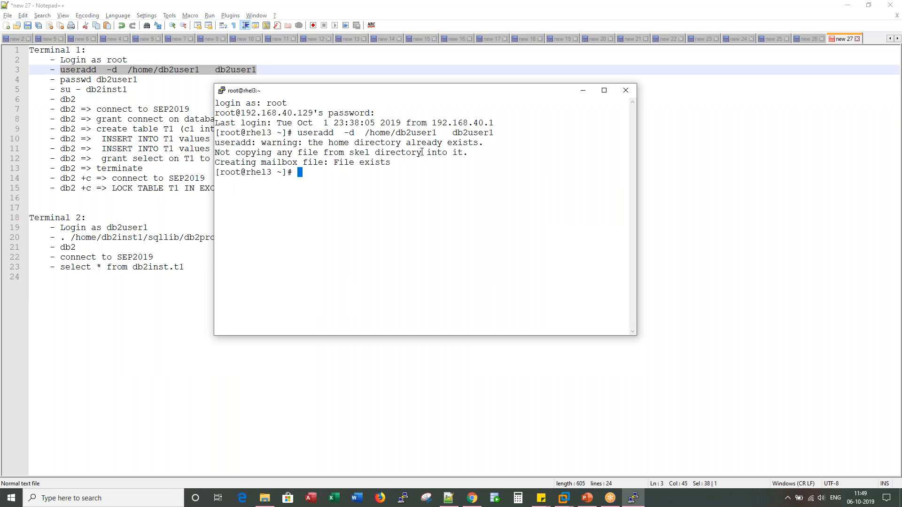
{"action": "type", "text": "useradd  -d  /home/db2user1    db2user1"}
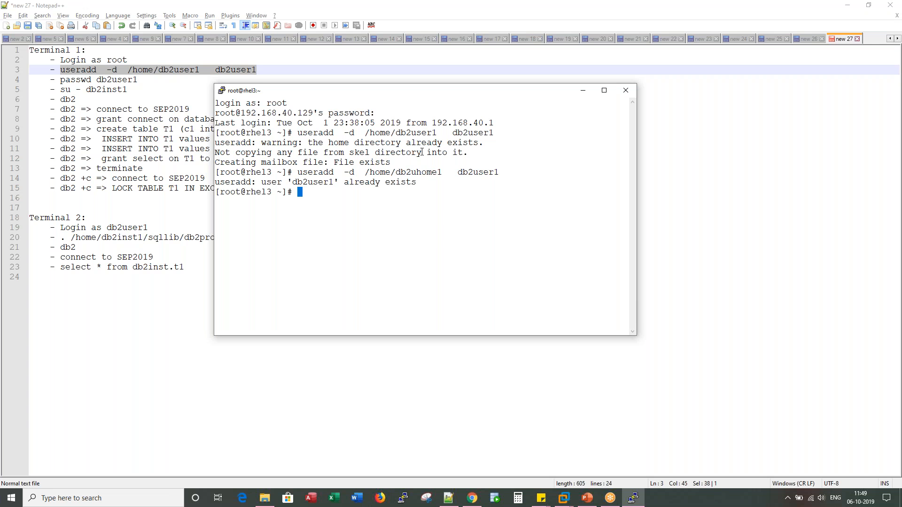
{"action": "mouse_move", "coordinate": [260, 69]}
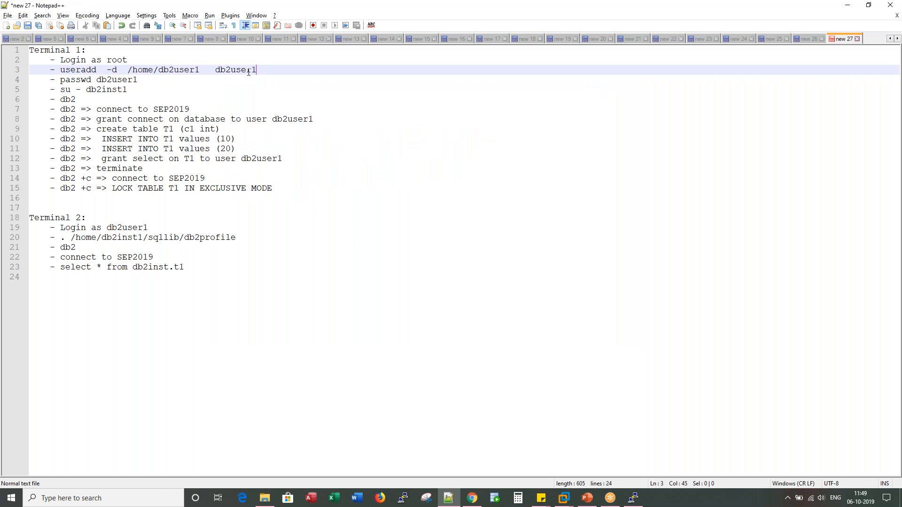
Replace every db2user1 in the notes with db2user2.
{"action": "double_click", "coordinate": [234, 69]}
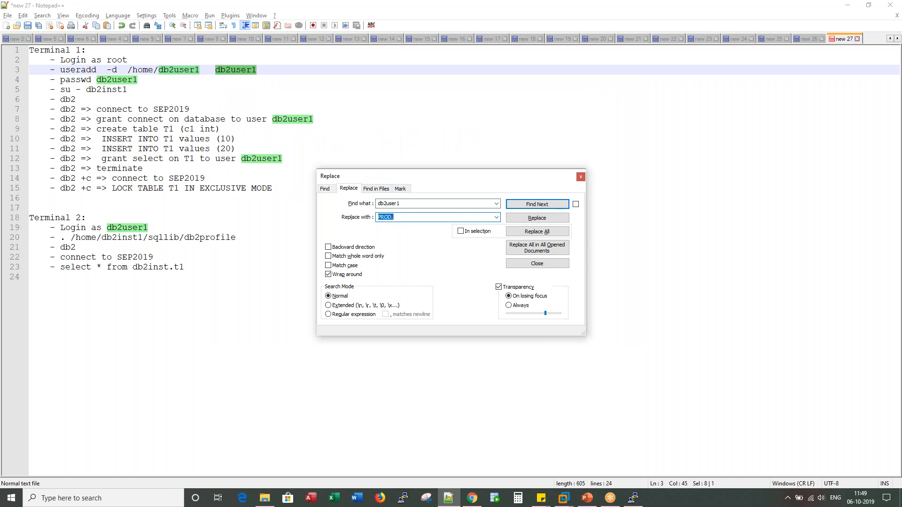
{"action": "type", "text": "db2user2"}
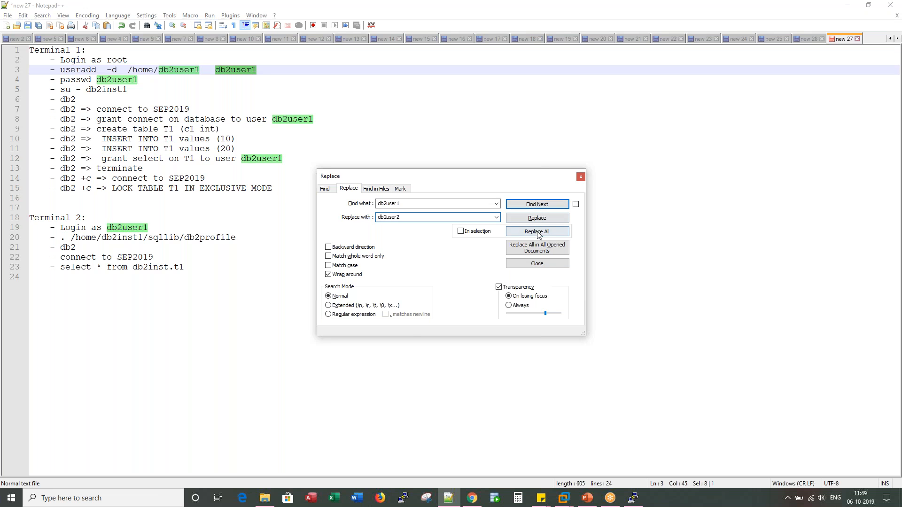
{"action": "left_click", "coordinate": [536, 231]}
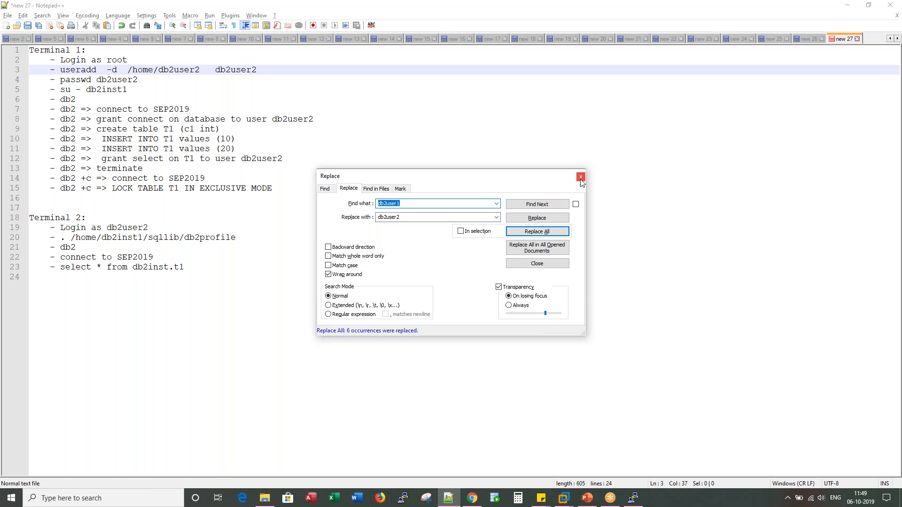
{"action": "left_click", "coordinate": [581, 177]}
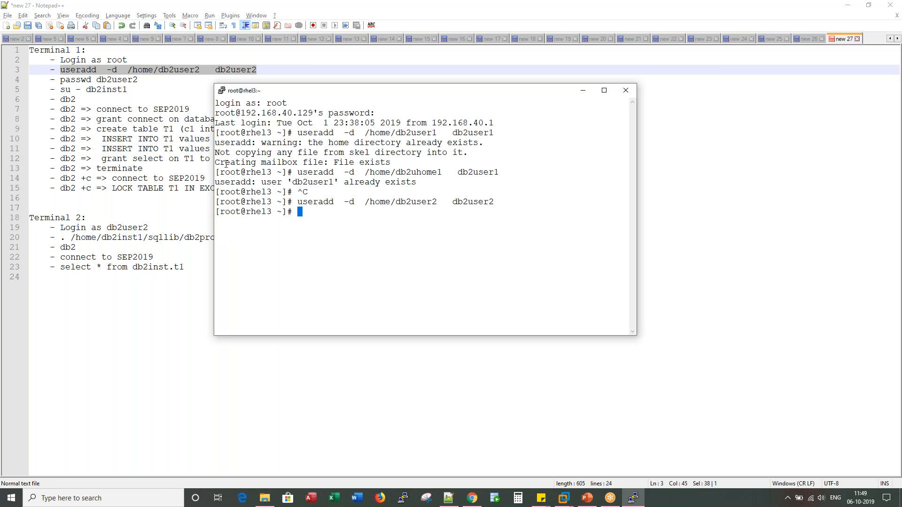
Set the db2 password, connect to sep2019 and create table t1(c1 integer).
{"action": "type", "text": "passwd db2user2"}
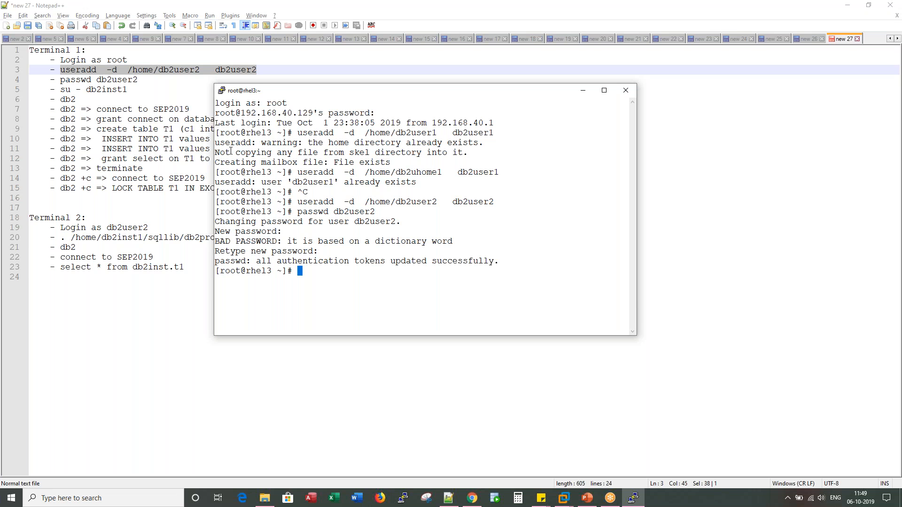
{"action": "mouse_move", "coordinate": [3, 128]}
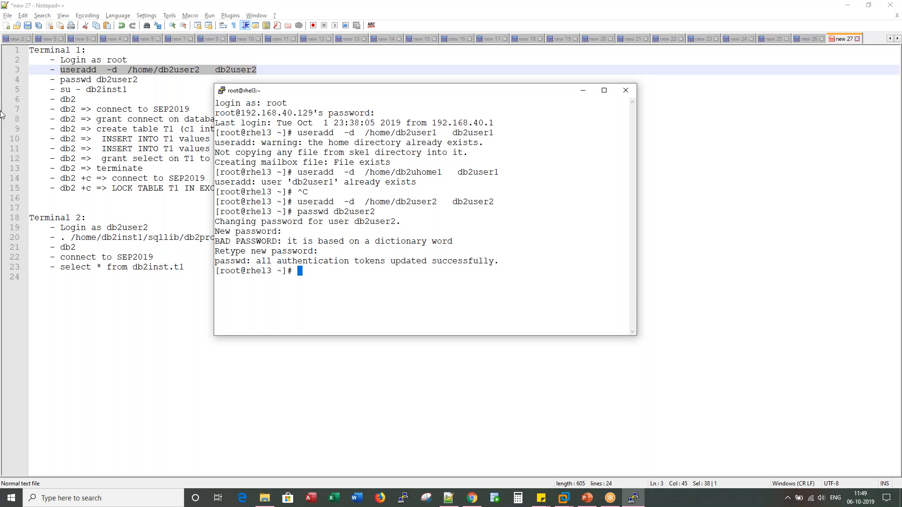
{"action": "left_click", "coordinate": [94, 89]}
{"action": "type", "text": "connec"}
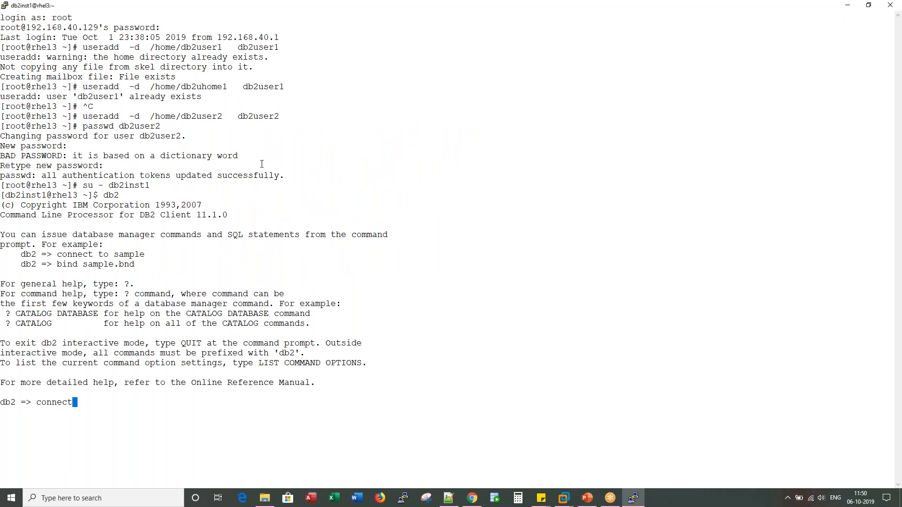
{"action": "type", "text": "to sep2019"}
{"action": "type", "text": "create table t1(c1"}
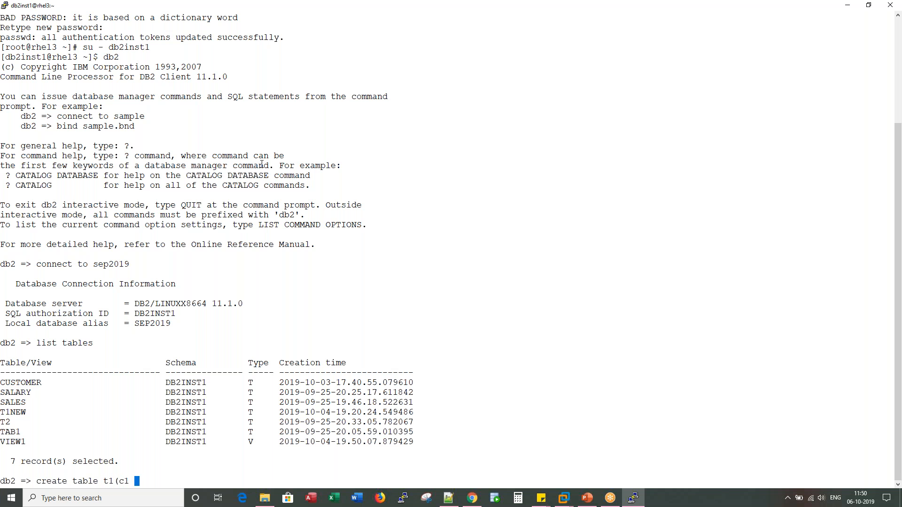
{"action": "key", "text": "Return"}
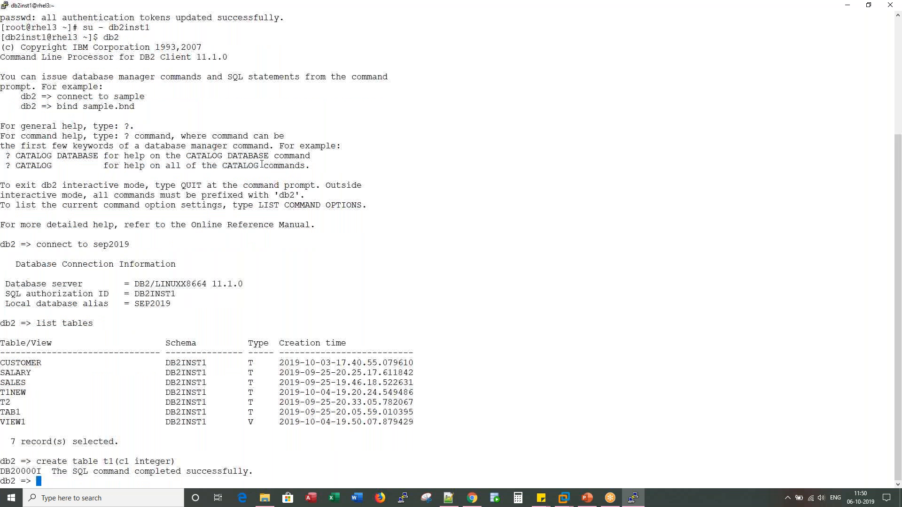
Insert 501 into t1, grant connect and select on t1 to db2user2, then start db2 +c.
{"action": "type", "text": "insert into t1"}
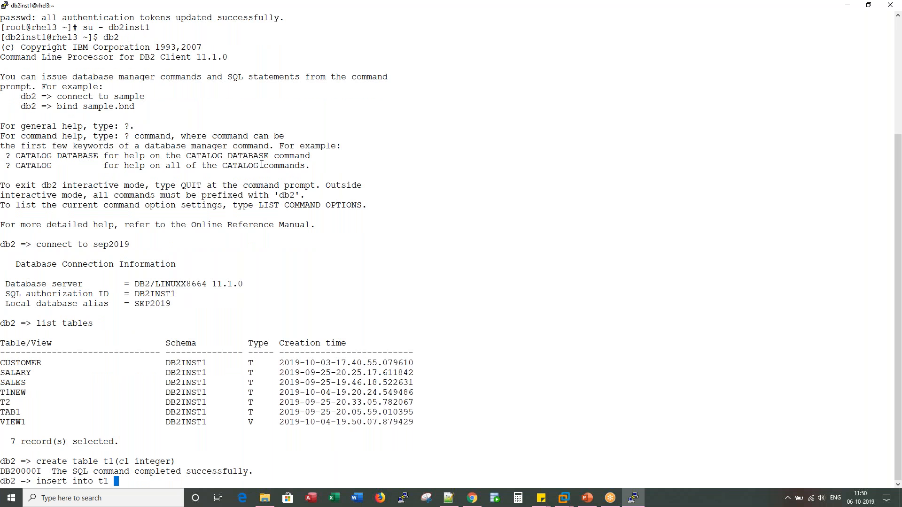
{"action": "type", "text": "values ("}
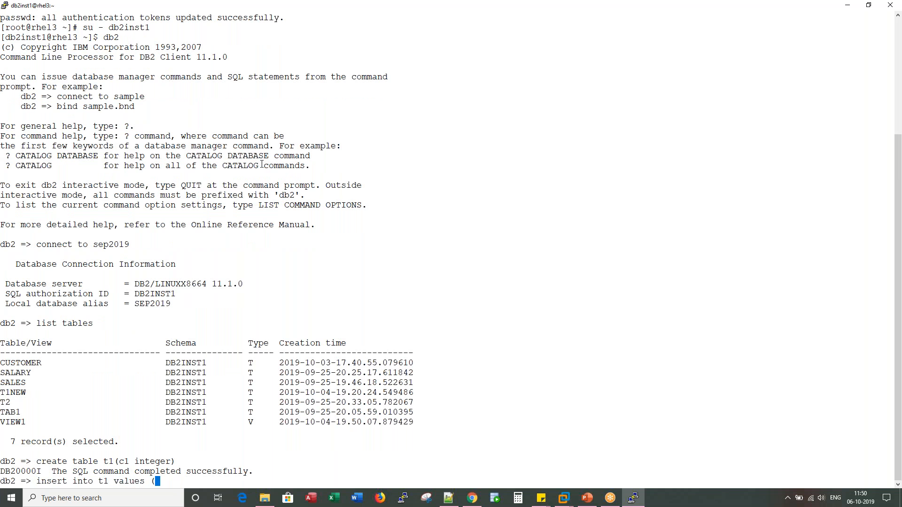
{"action": "type", "text": "501)"}
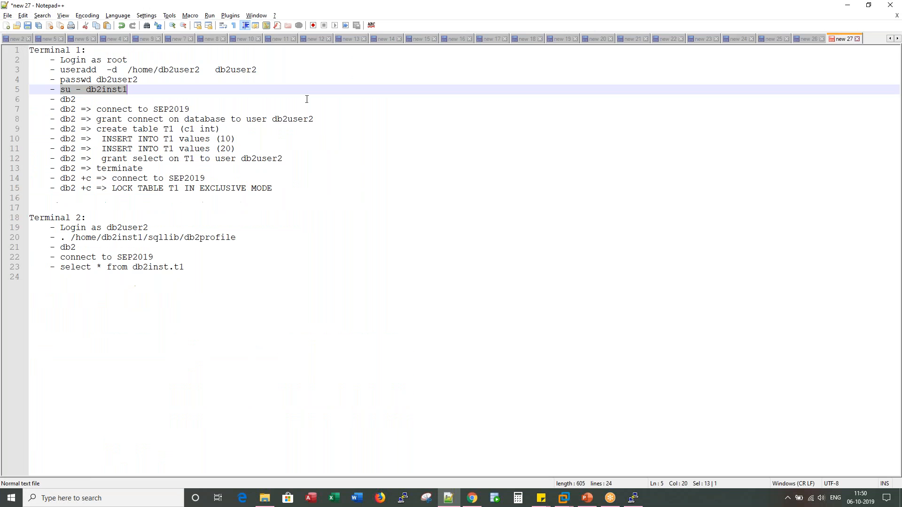
{"action": "left_click", "coordinate": [633, 498]}
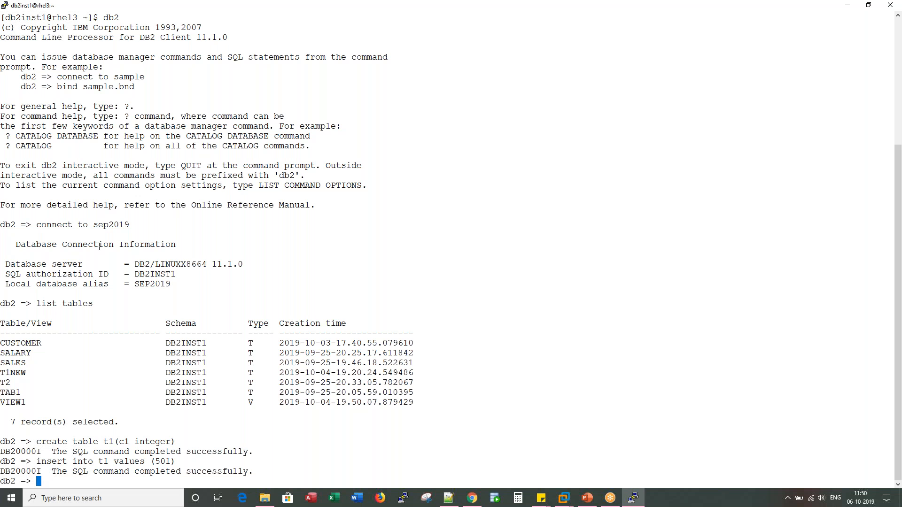
{"action": "double_click", "coordinate": [111, 224]}
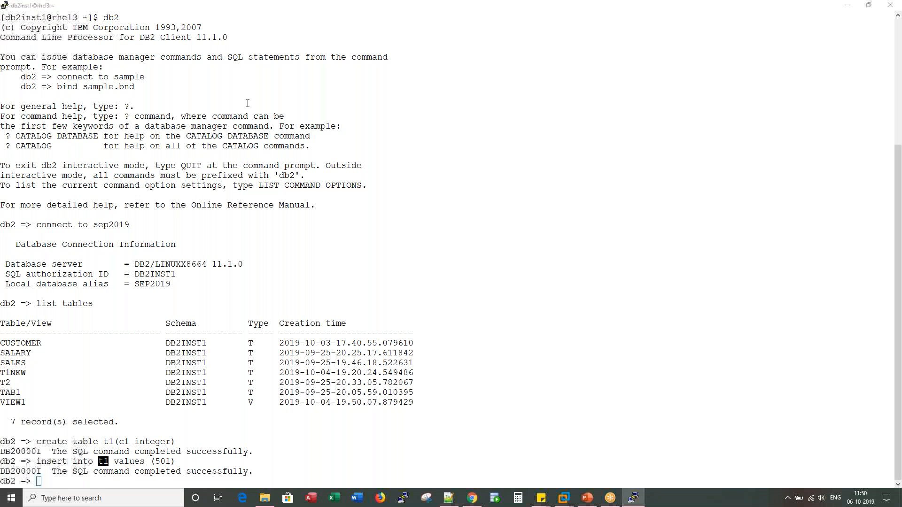
{"action": "left_click", "coordinate": [448, 498]}
{"action": "type", "text": "grant connect on database to user db2user2"}
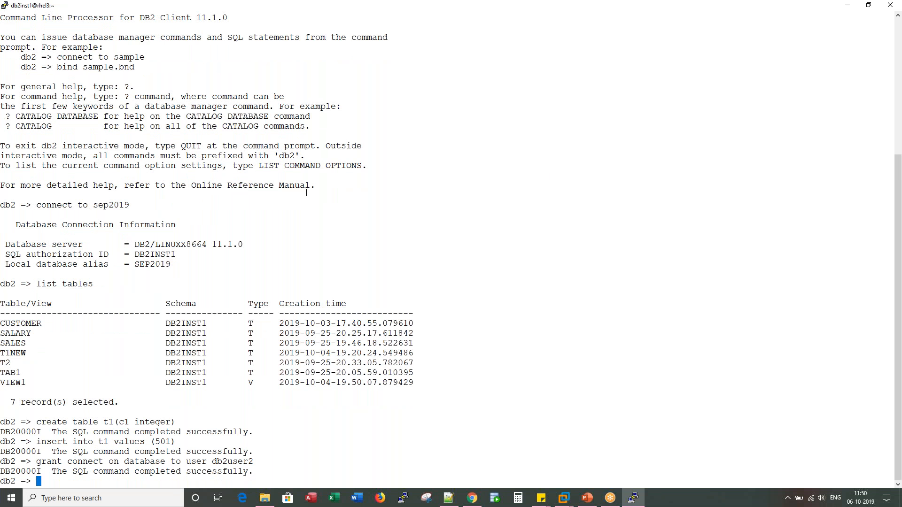
{"action": "mouse_move", "coordinate": [151, 460]}
{"action": "type", "text": "grant select on T1 to user db2user2"}
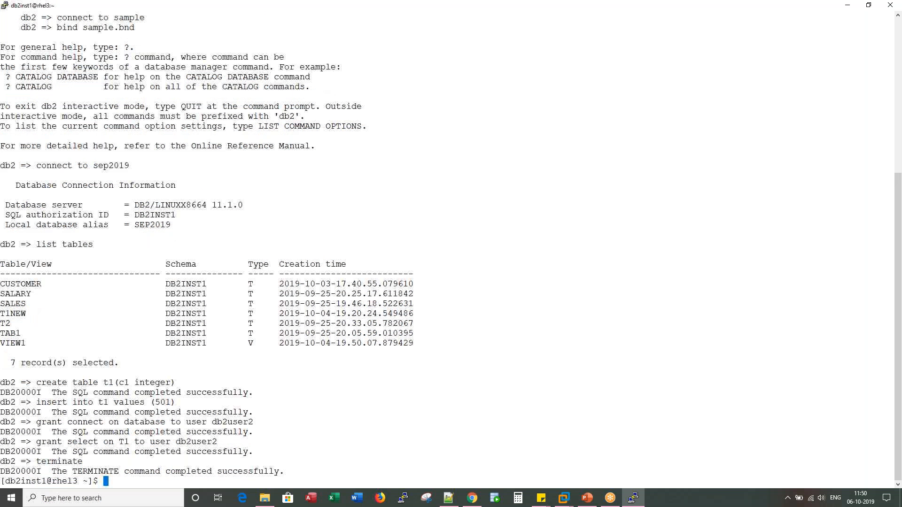
{"action": "type", "text": "db2 +c"}
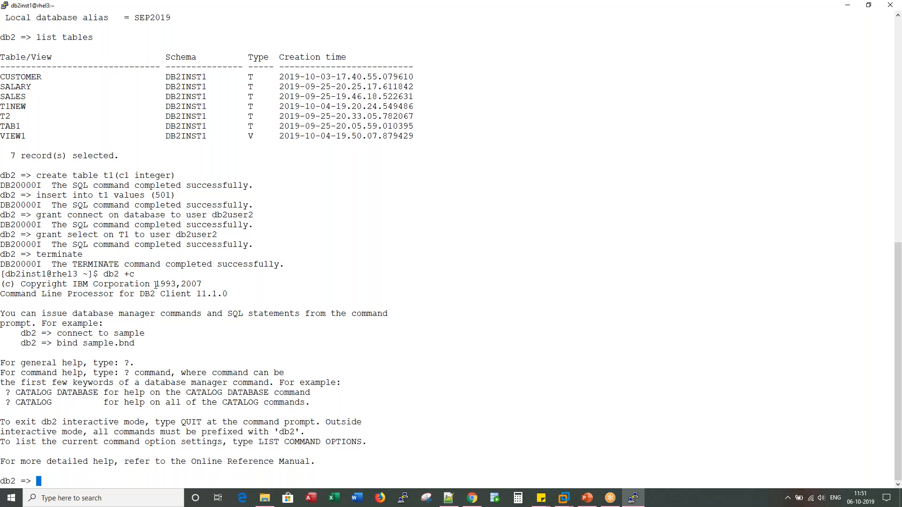
{"action": "mouse_move", "coordinate": [128, 275]}
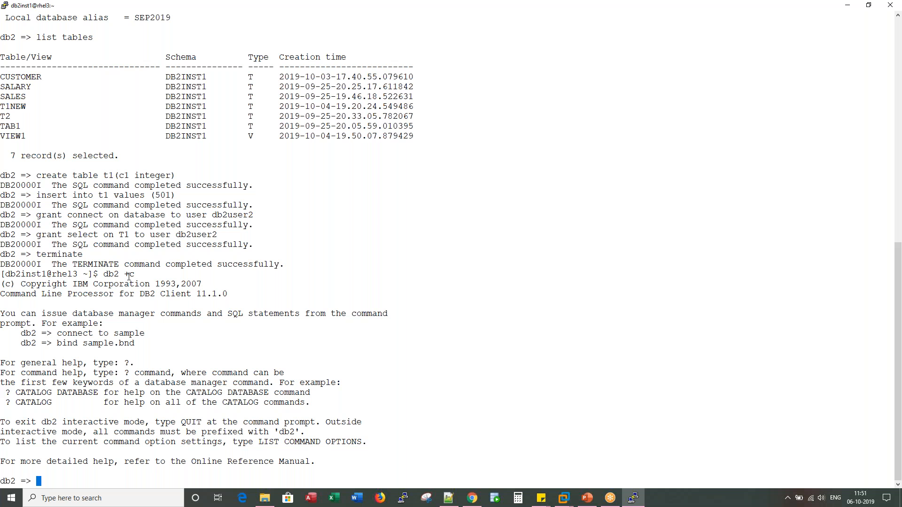
Connect to SEP2019 with autocommit off and lock table T1 in exclusive mode.
{"action": "left_click", "coordinate": [448, 498]}
{"action": "type", "text": "connect to SEP2019"}
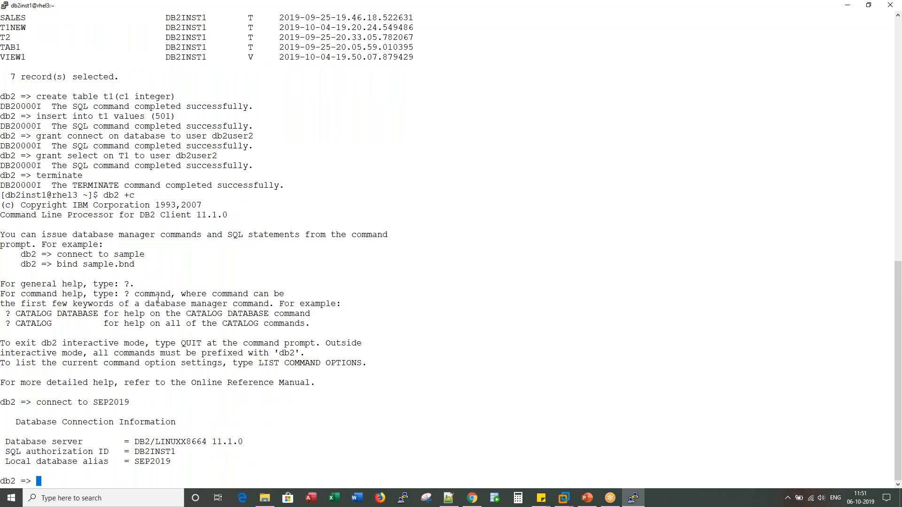
{"action": "left_click", "coordinate": [449, 498]}
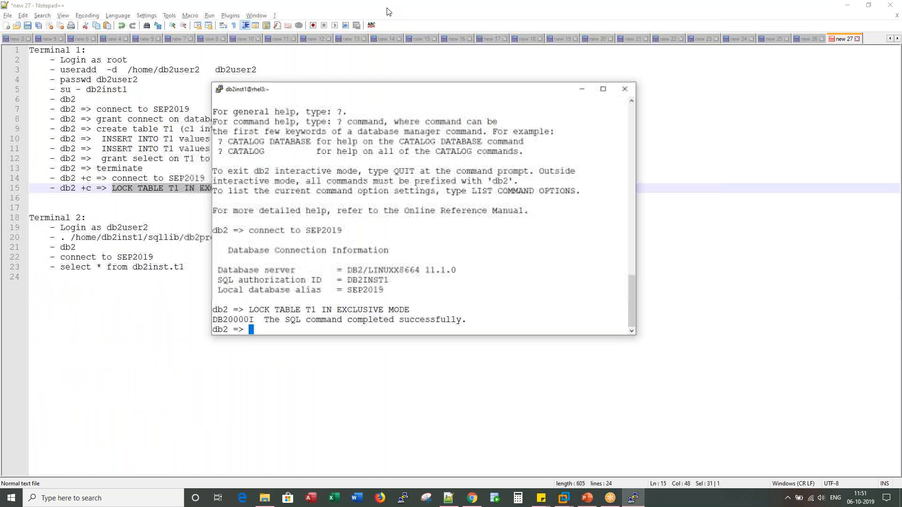
{"action": "left_click", "coordinate": [602, 89]}
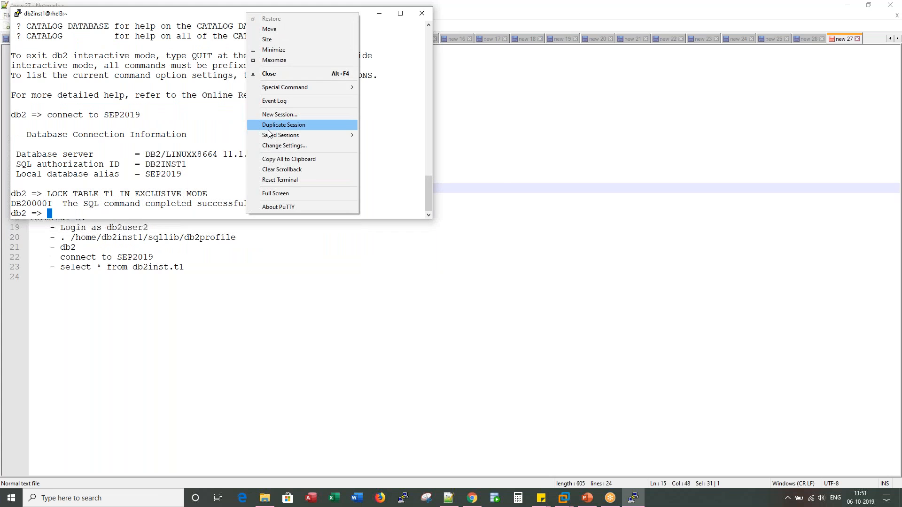
Duplicate the session, log in as db2user2 and switch its colours to a black background.
{"action": "left_click", "coordinate": [283, 124]}
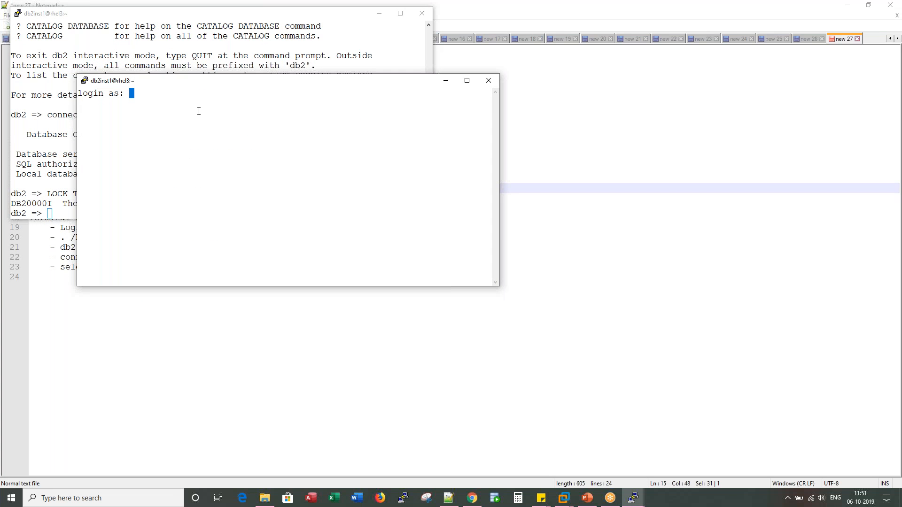
{"action": "type", "text": "db2user1"}
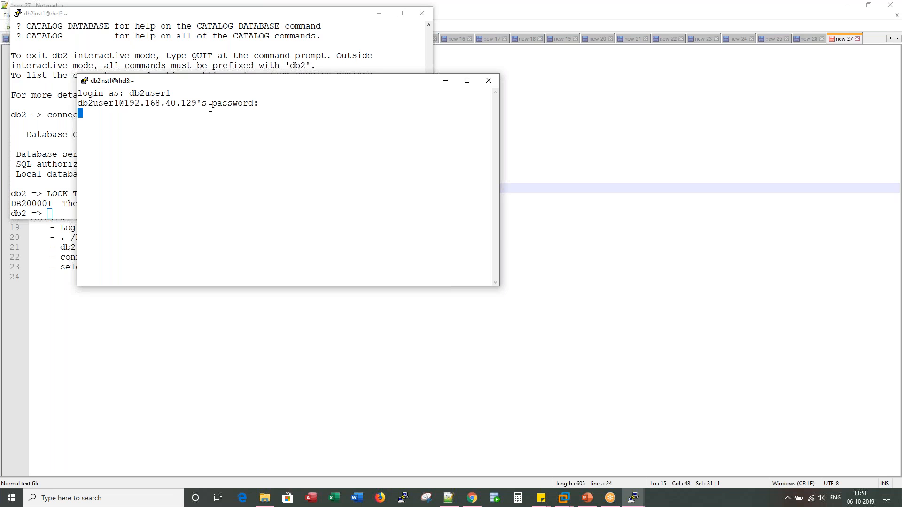
{"action": "left_click", "coordinate": [489, 80]}
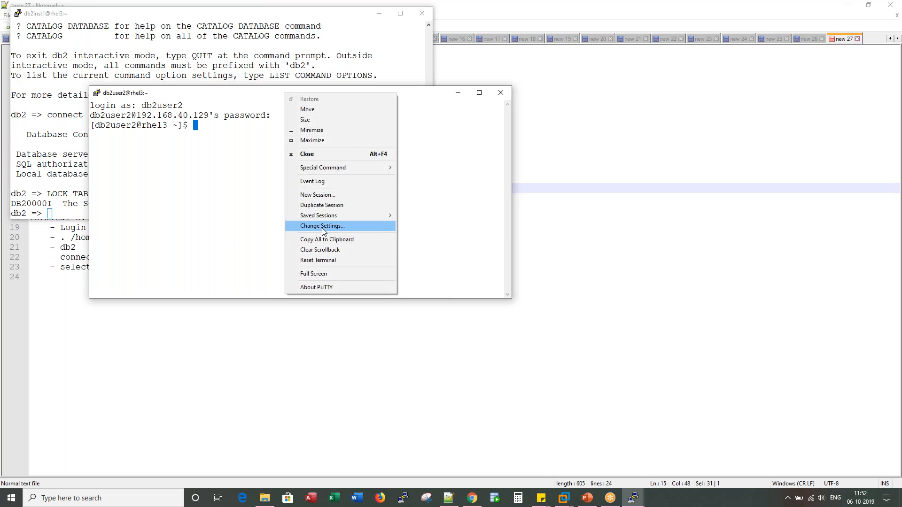
{"action": "left_click", "coordinate": [323, 226]}
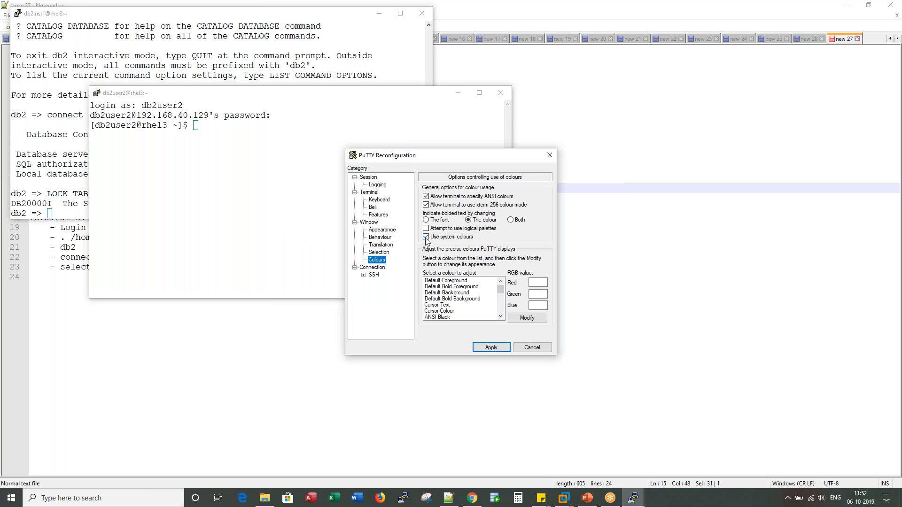
{"action": "left_click", "coordinate": [490, 348]}
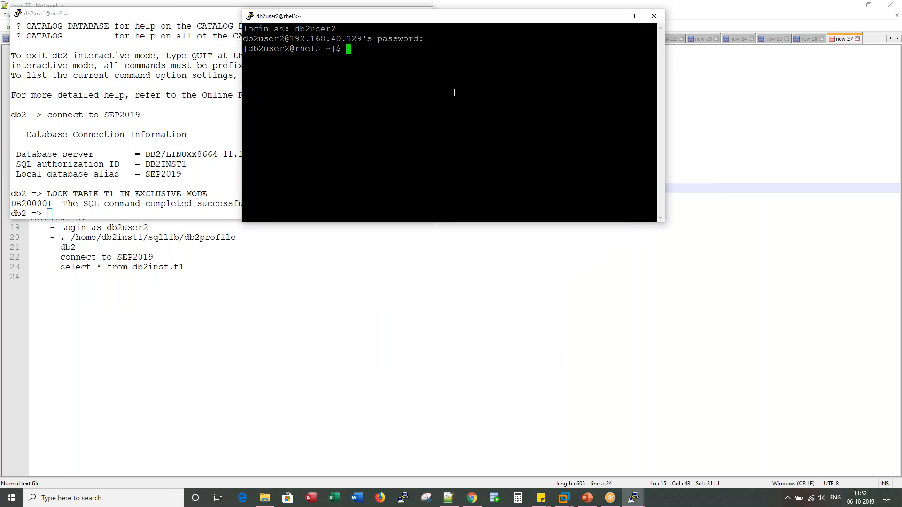
As db2user2, source the db2profile, start db2 and connect to sep2019.
{"action": "type", "text": "id"}
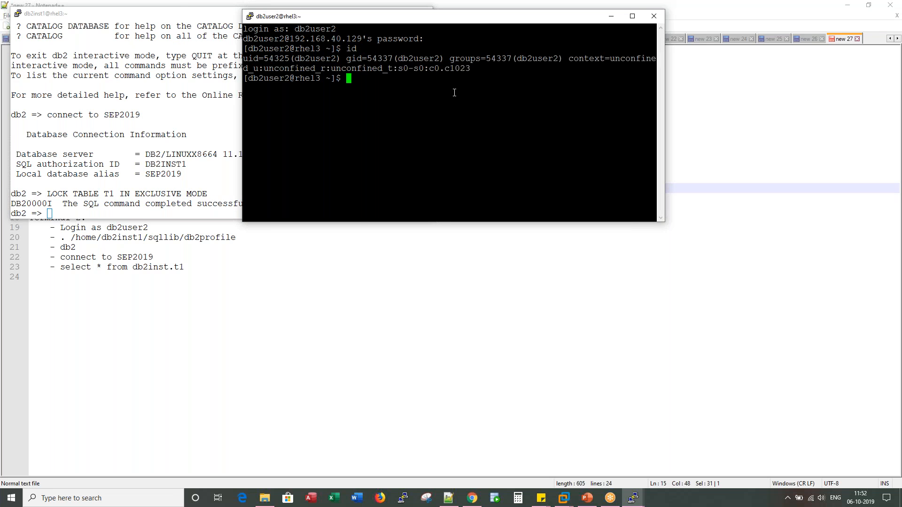
{"action": "double_click", "coordinate": [314, 58]}
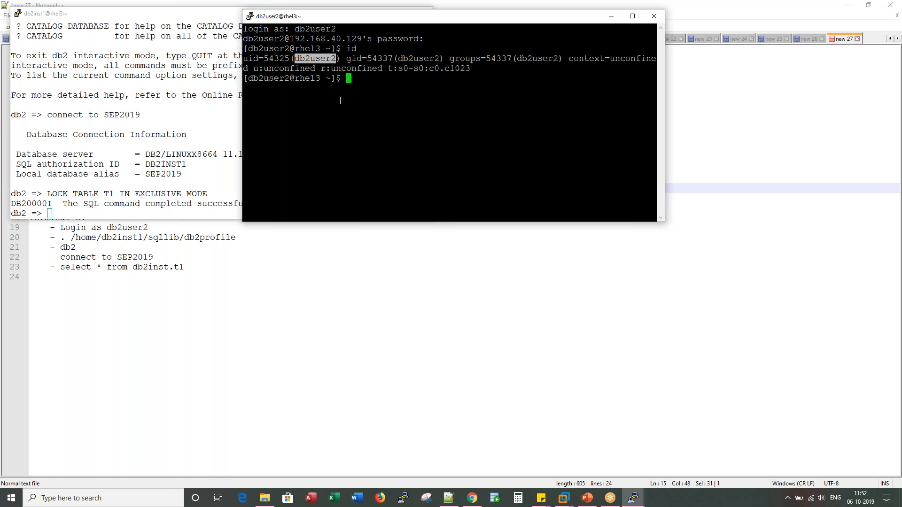
{"action": "type", "text": ". /home/db2inst1/sqll"}
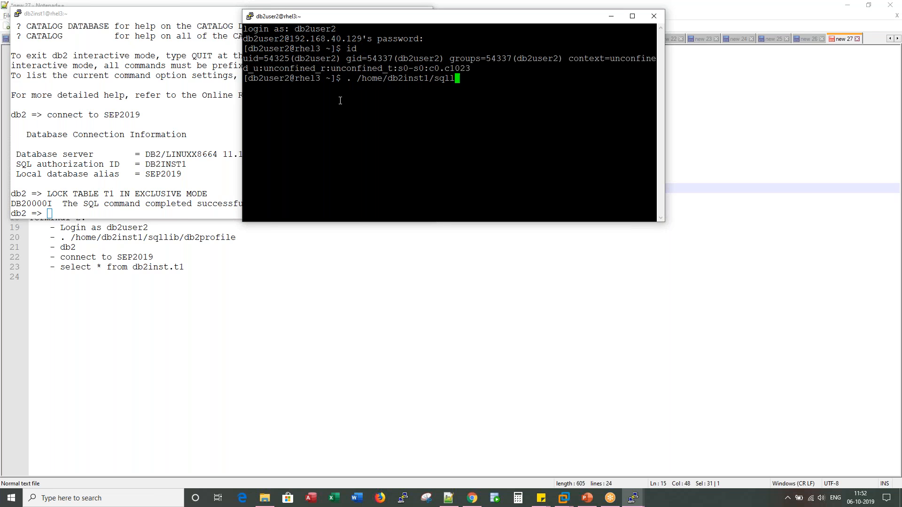
{"action": "type", "text": "ib/db2profile"}
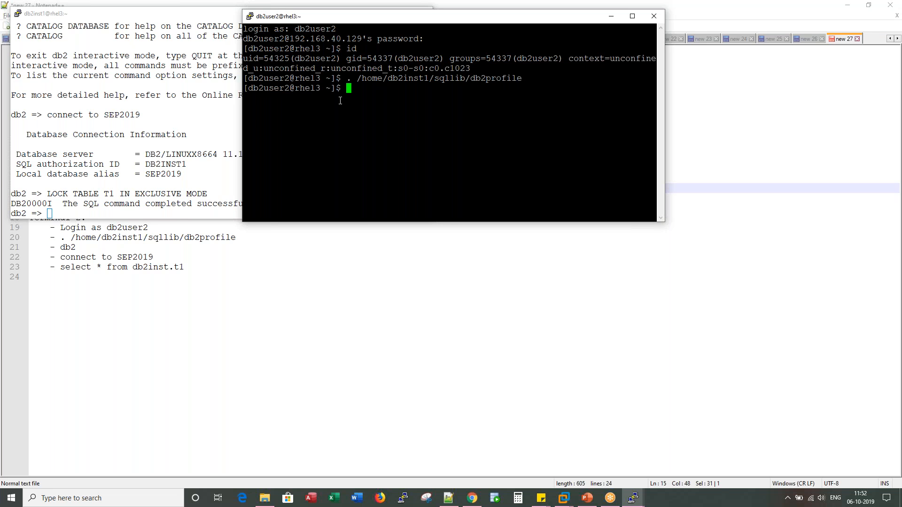
{"action": "type", "text": "db2"}
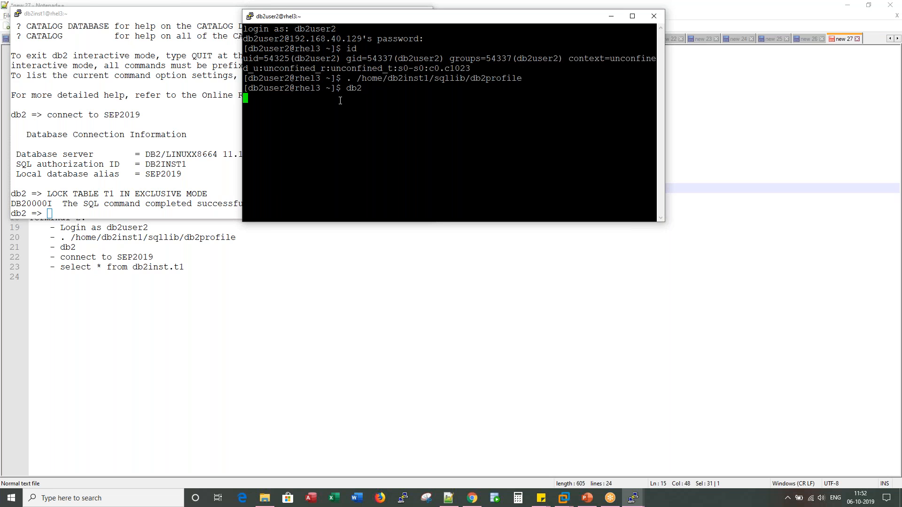
{"action": "type", "text": "connect to sep2019"}
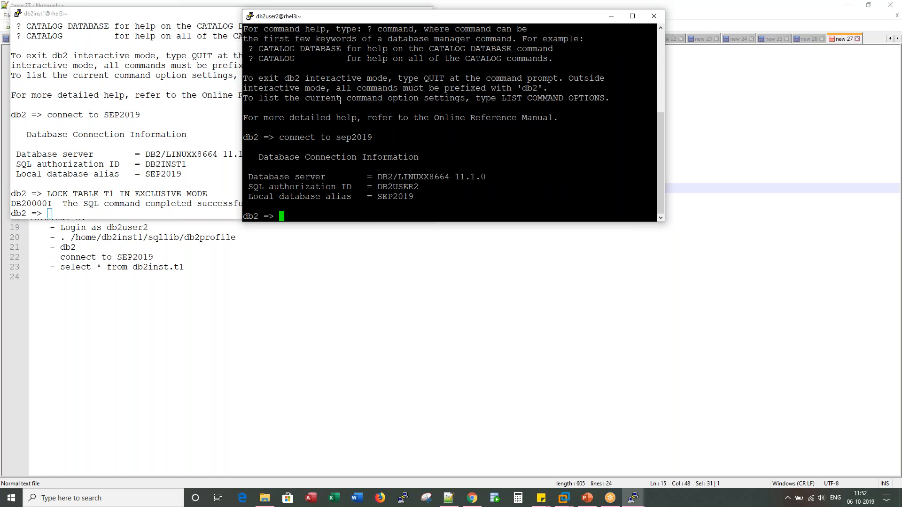
List tables for schema db2inst1 and run select * from db2inst1.t1, which hangs.
{"action": "type", "text": "list tables for db2inst1"}
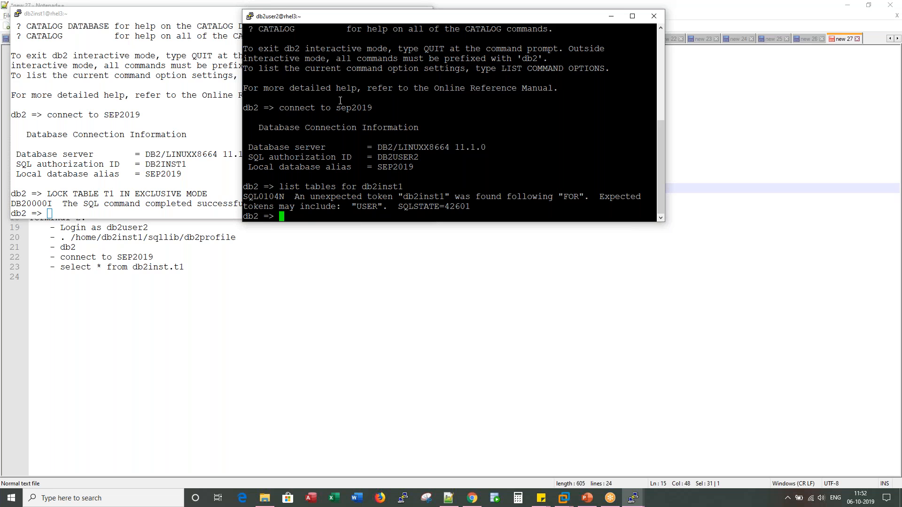
{"action": "type", "text": "list tables for schema db2inst1"}
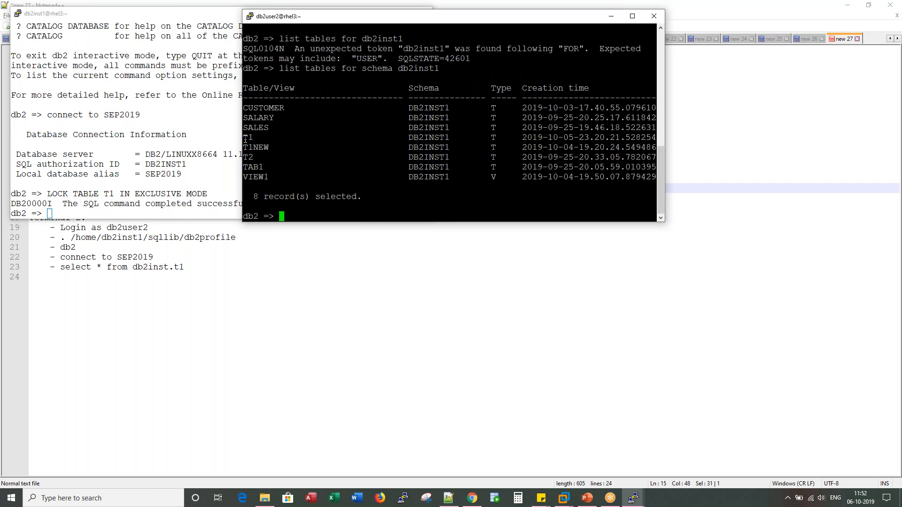
{"action": "type", "text": "db"}
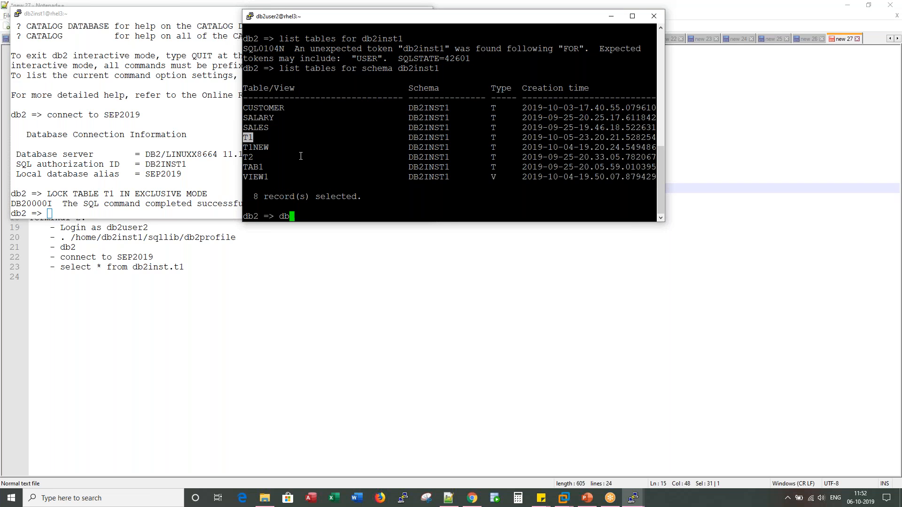
{"action": "type", "text": "connect to"}
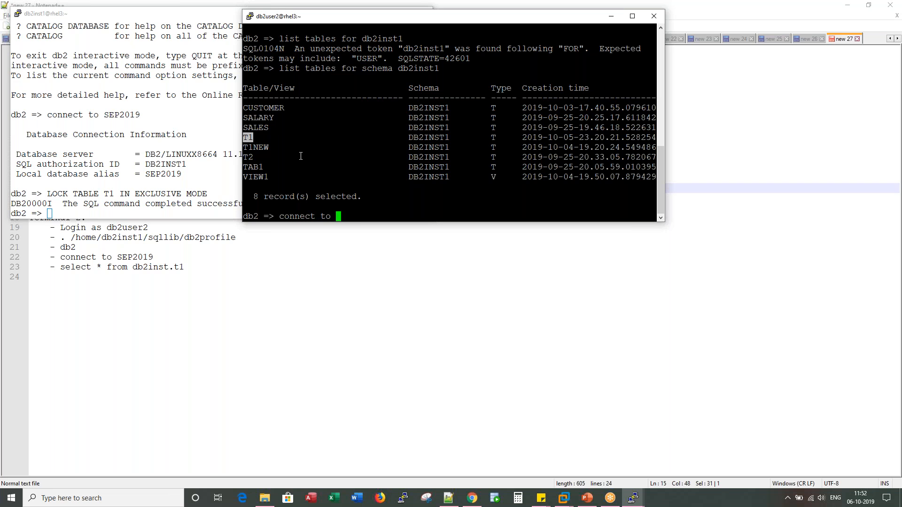
{"action": "type", "text": "db2inst1"}
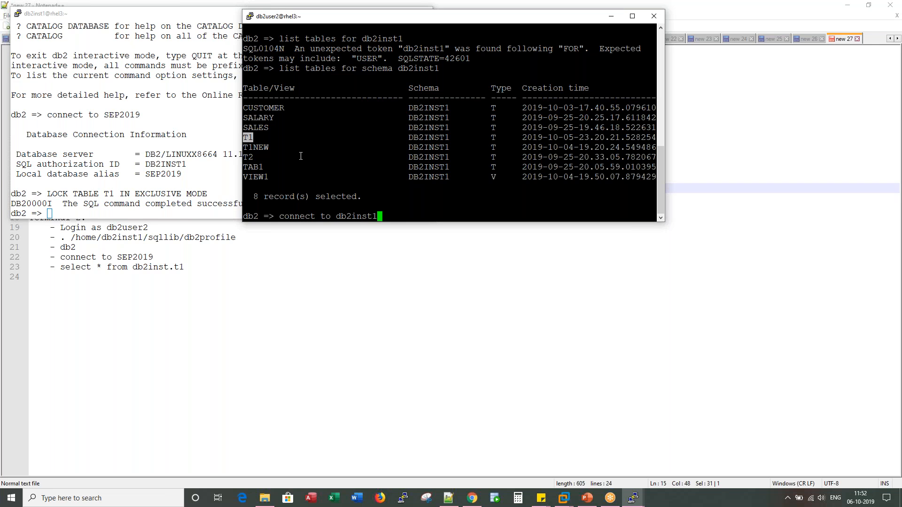
{"action": "type", "text": ".t1"}
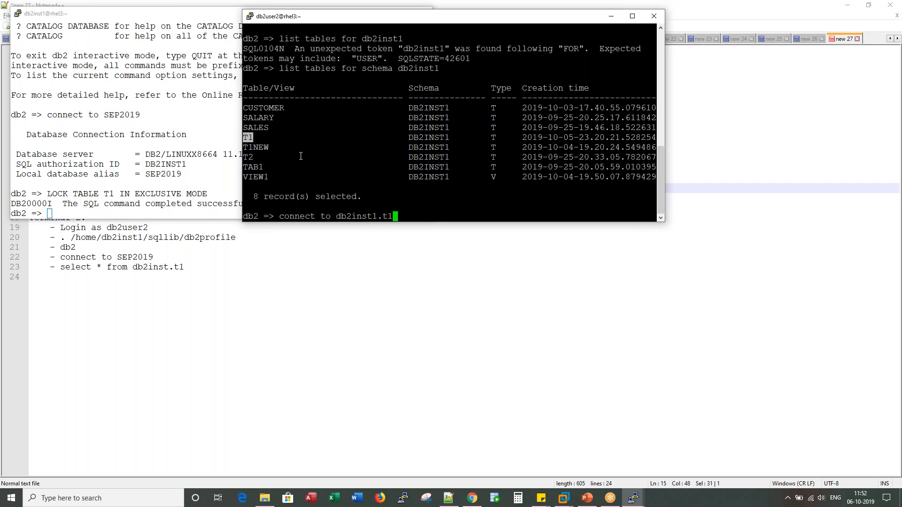
{"action": "key", "text": "Return"}
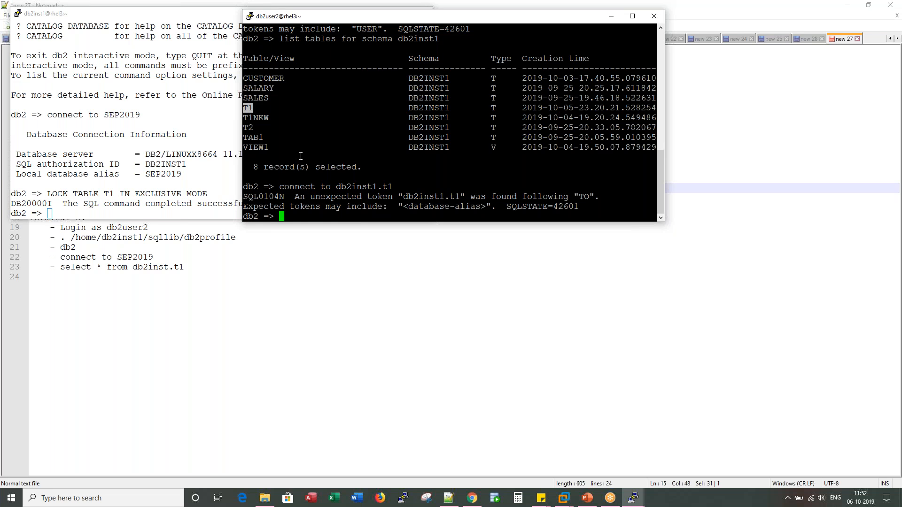
{"action": "type", "text": "select * fr"}
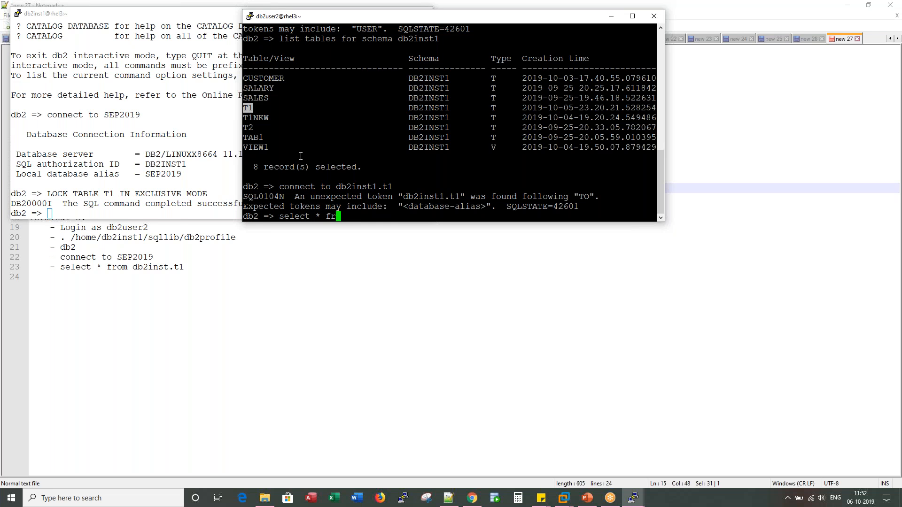
{"action": "type", "text": "om db2inst1.t1"}
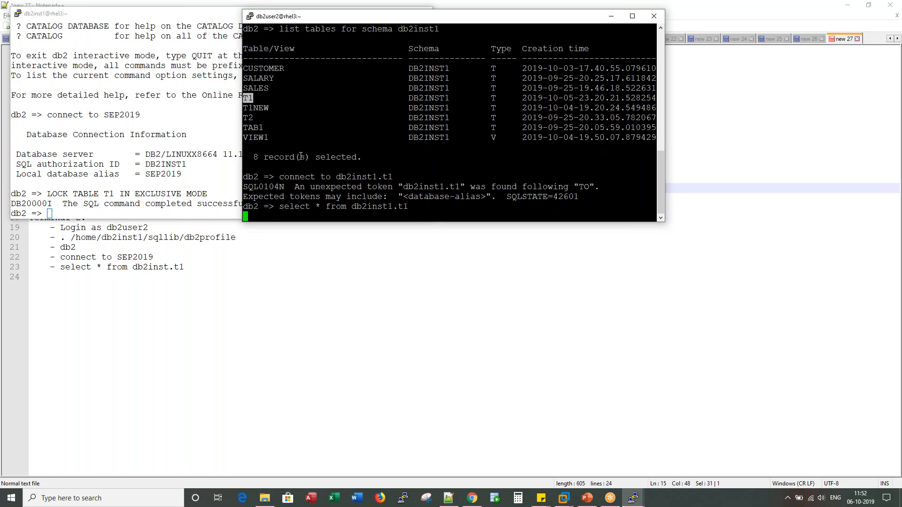
{"action": "double_click", "coordinate": [380, 205]}
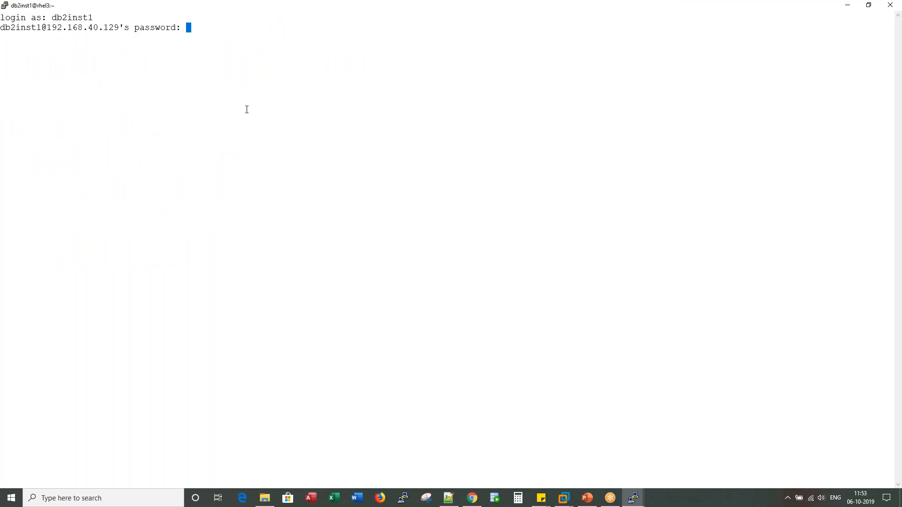
Log in as db2inst1 and run db2 list applications, showing DB2USER2 and DB2INST1 connections.
{"action": "key", "text": "Enter"}
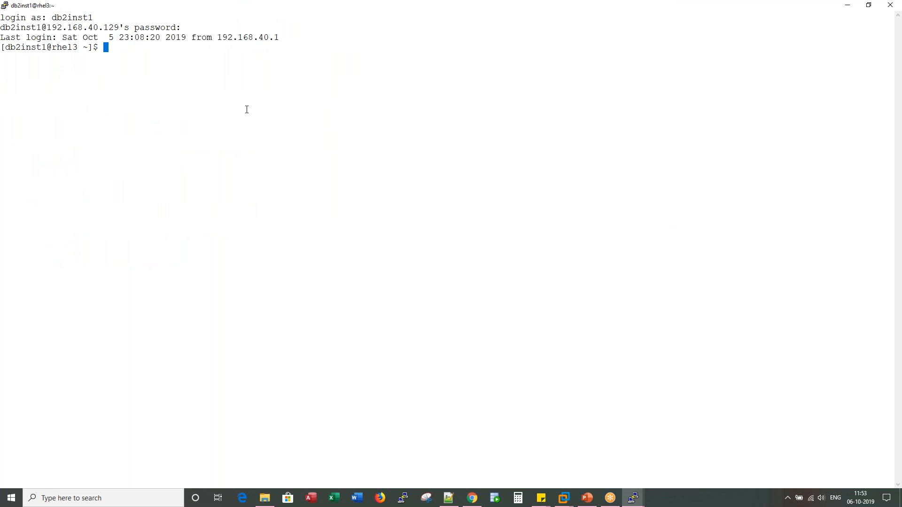
{"action": "type", "text": "db2 list applications"}
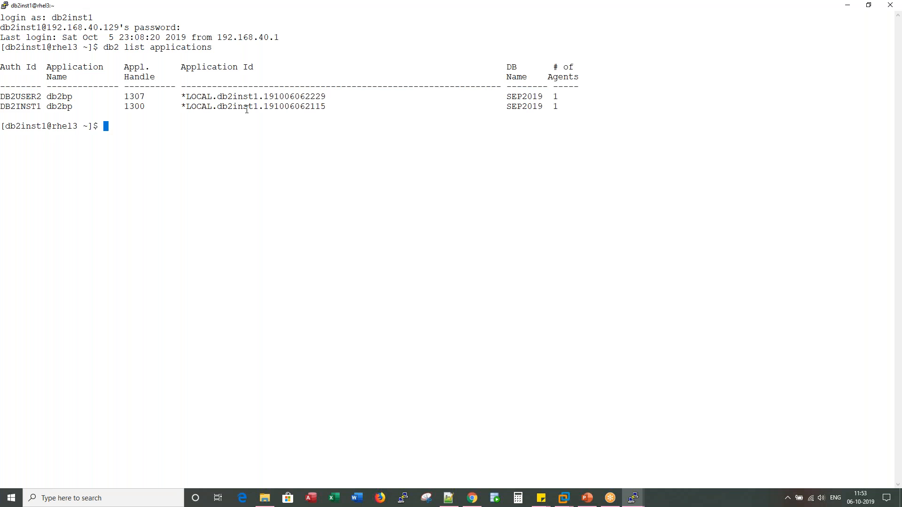
{"action": "mouse_move", "coordinate": [177, 67]}
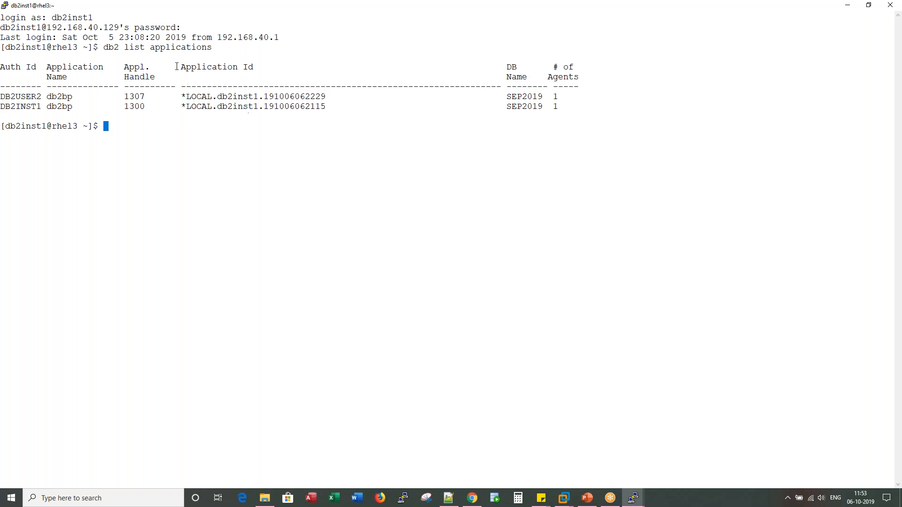
{"action": "left_click_drag", "start_coordinate": [175, 66], "coordinate": [121, 98]}
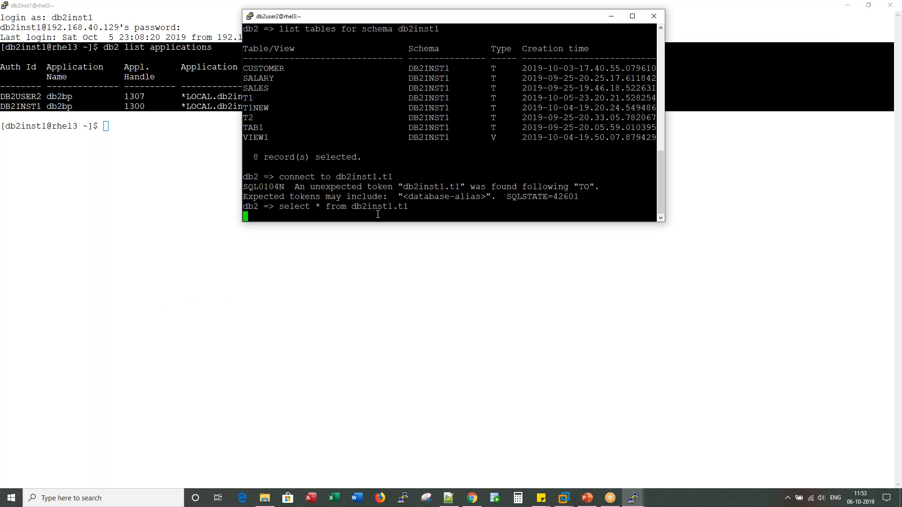
{"action": "double_click", "coordinate": [378, 206]}
{"action": "type", "text": "db"}
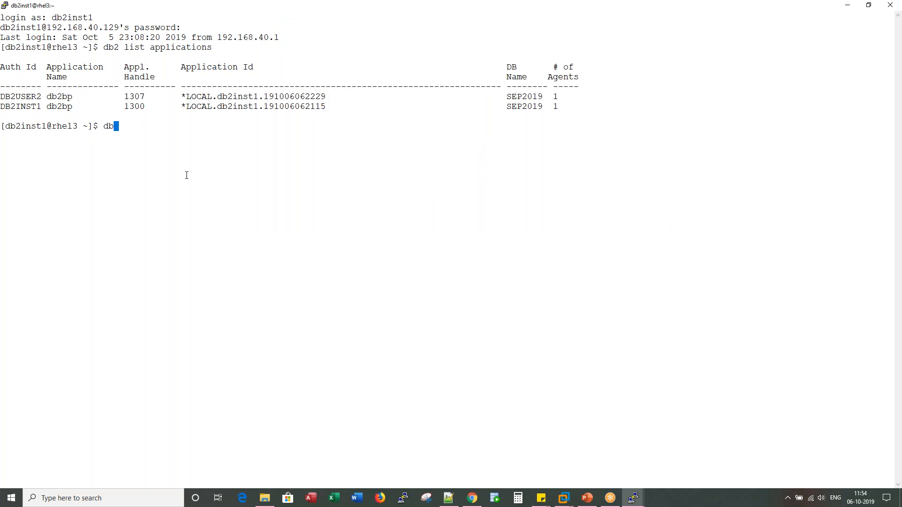
Type db2top -d sep2019 at the db2inst1 prompt.
{"action": "type", "text": "top"}
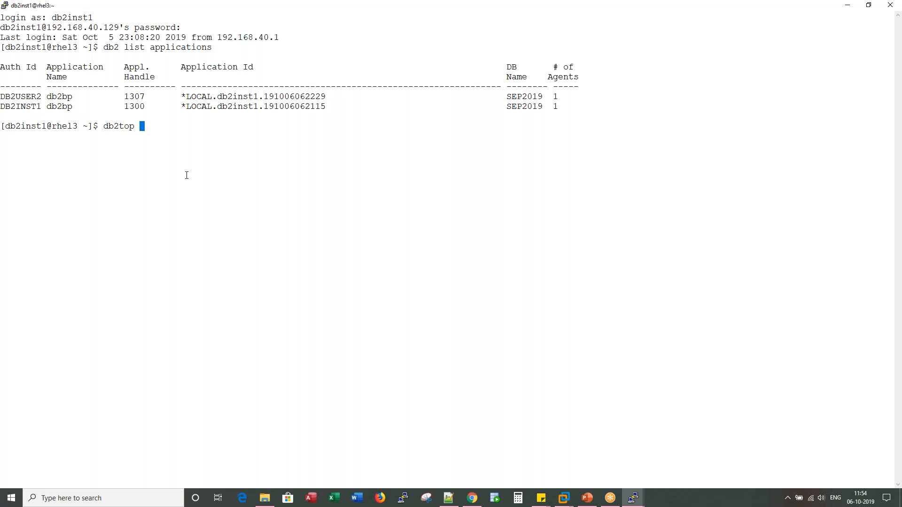
{"action": "type", "text": "-d se"}
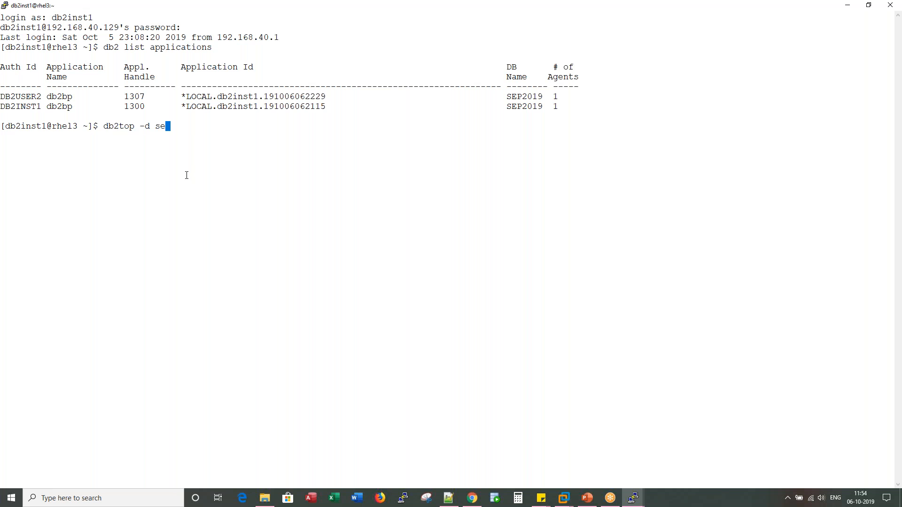
{"action": "type", "text": "p2019"}
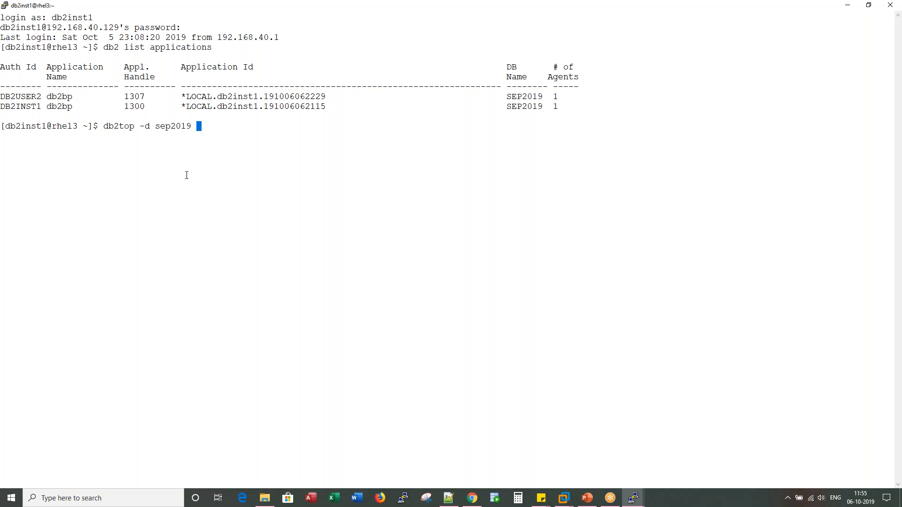
{"action": "mouse_move", "coordinate": [111, 126]}
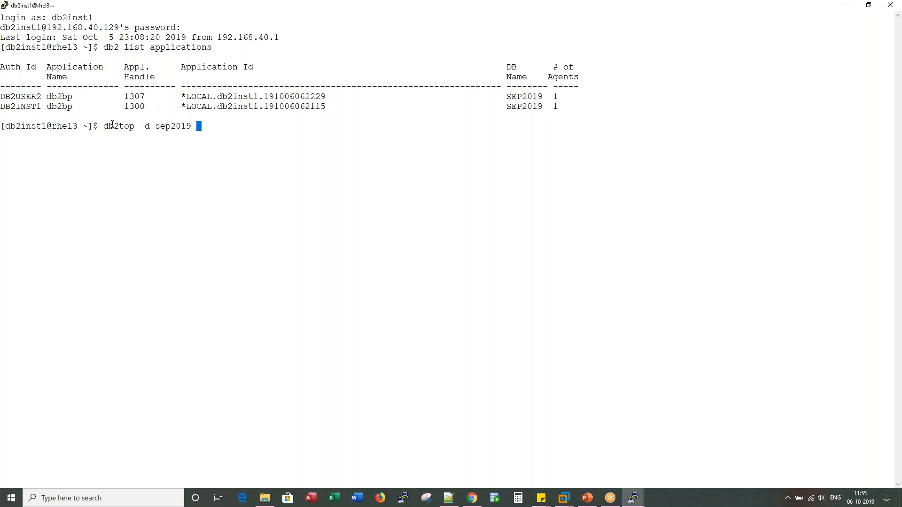
Run db2top on SEP2019, view Locks, and show agent 1307's details: lock waiting, blocked by 1300 on DB2INST1.T1.
{"action": "double_click", "coordinate": [118, 126]}
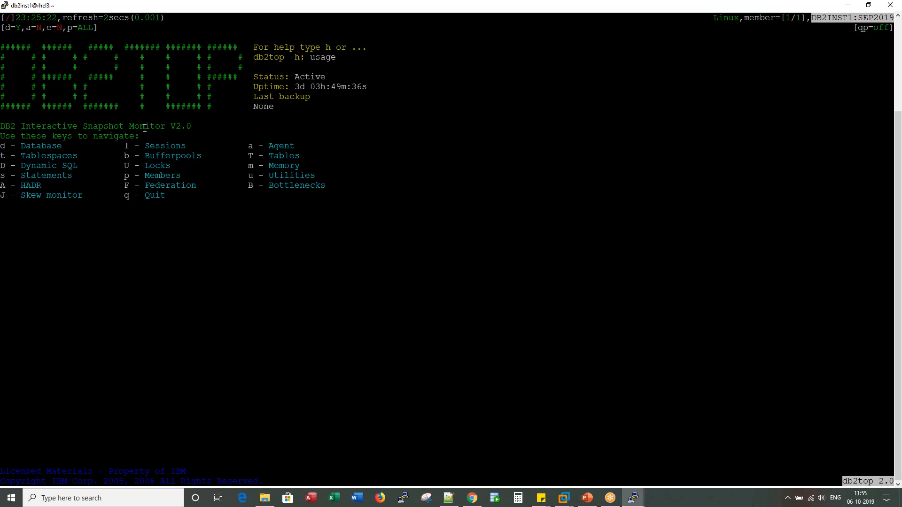
{"action": "mouse_move", "coordinate": [126, 165]}
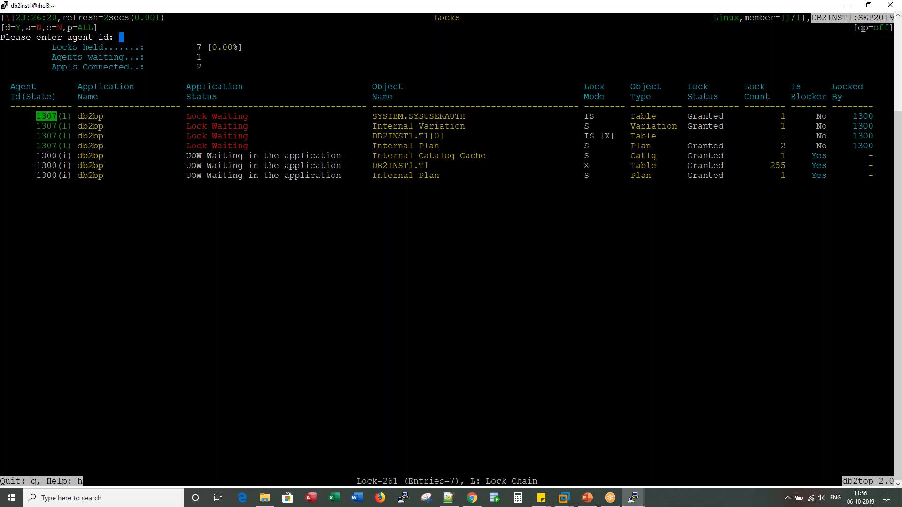
{"action": "type", "text": "1307"}
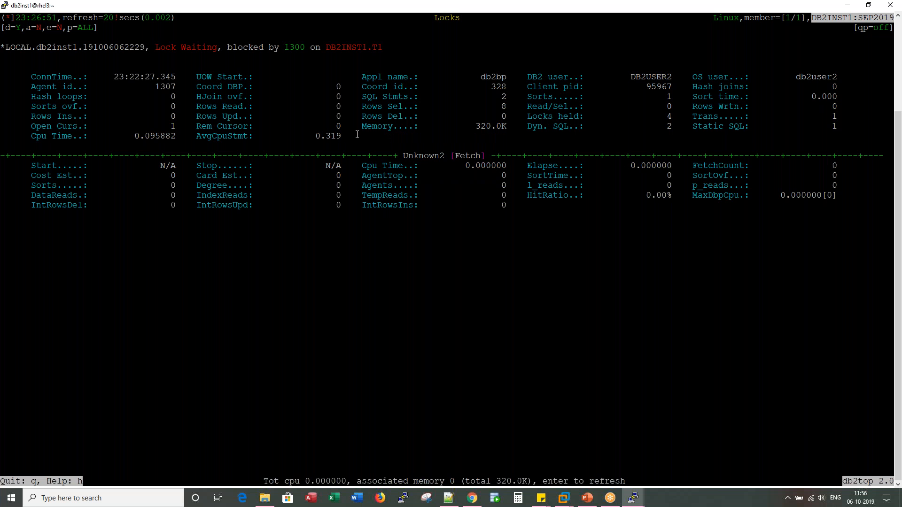
Quit db2top and run db2pd -db sep2019 -wlocks, listing 1300 holding an X table lock and 1307 waiting.
{"action": "key", "text": "q"}
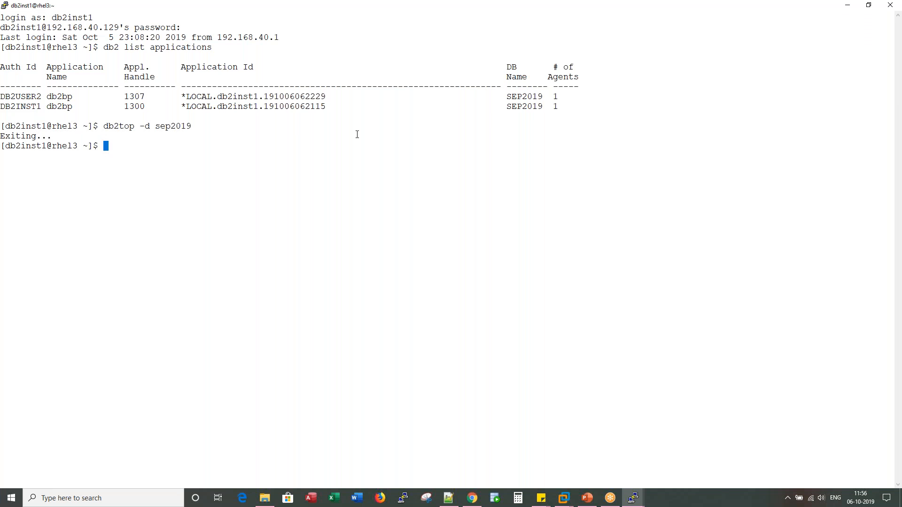
{"action": "type", "text": "db2p"}
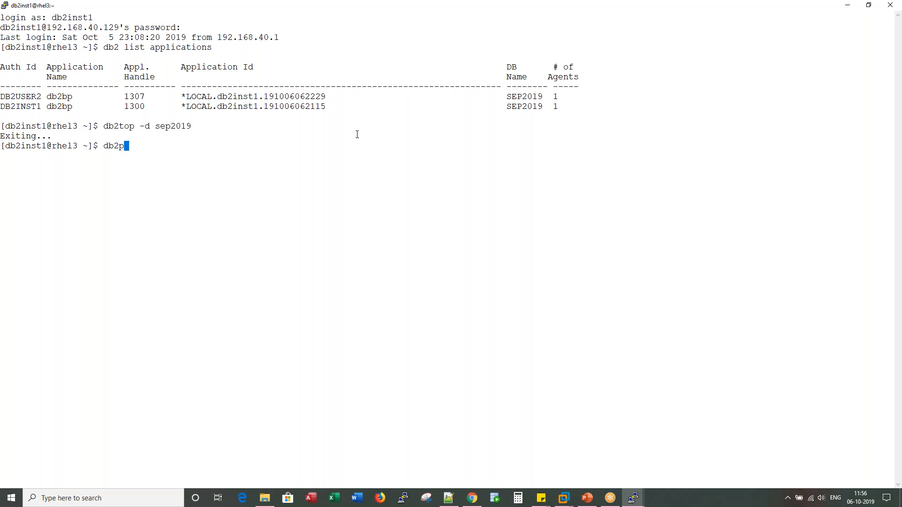
{"action": "type", "text": "d"}
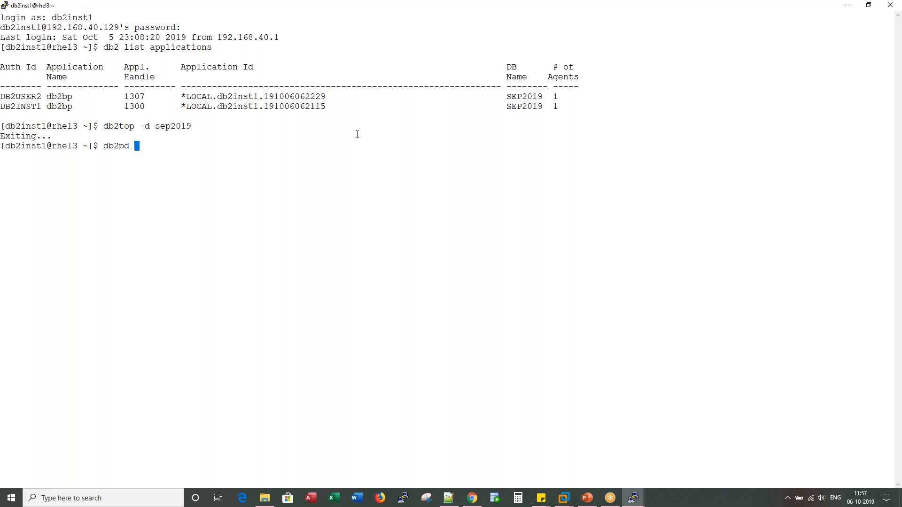
{"action": "type", "text": "-db sep2019 -wlocks"}
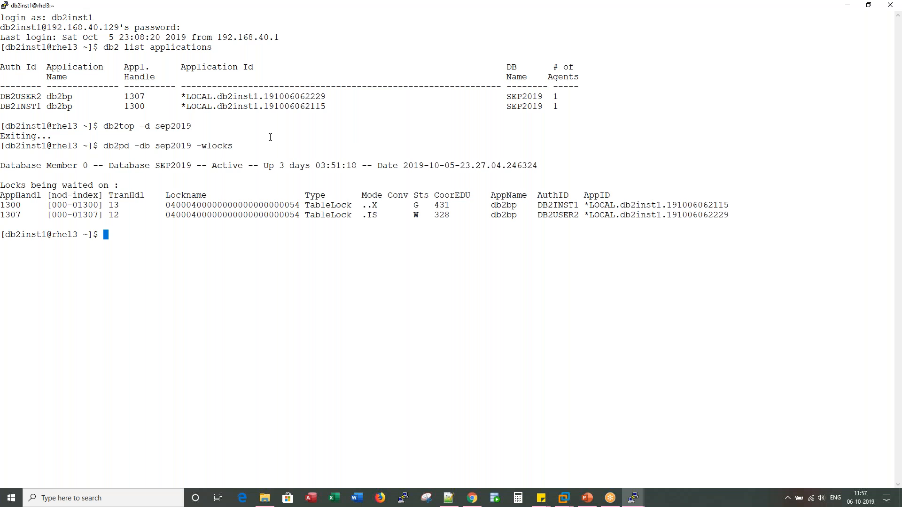
{"action": "double_click", "coordinate": [214, 145]}
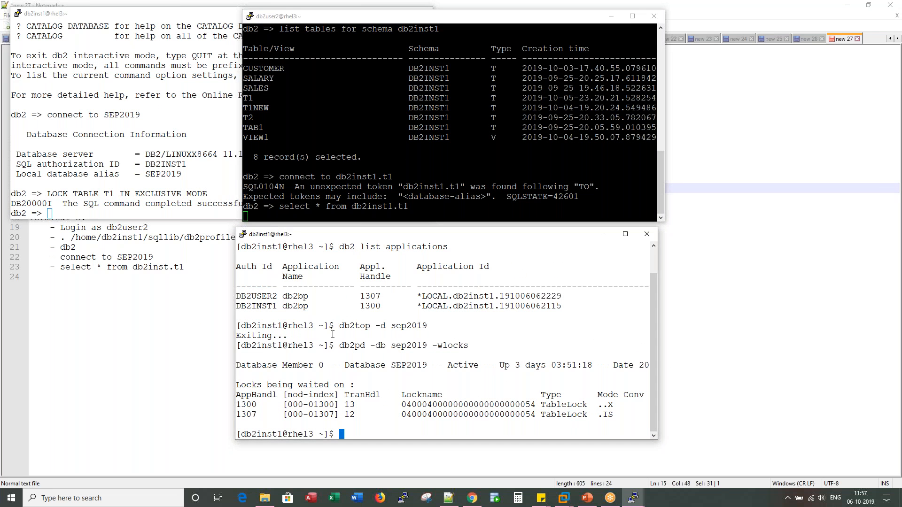
Start the interactive db2 prompt and connect to SEP2019 as DB2INST1.
{"action": "type", "text": "db2"}
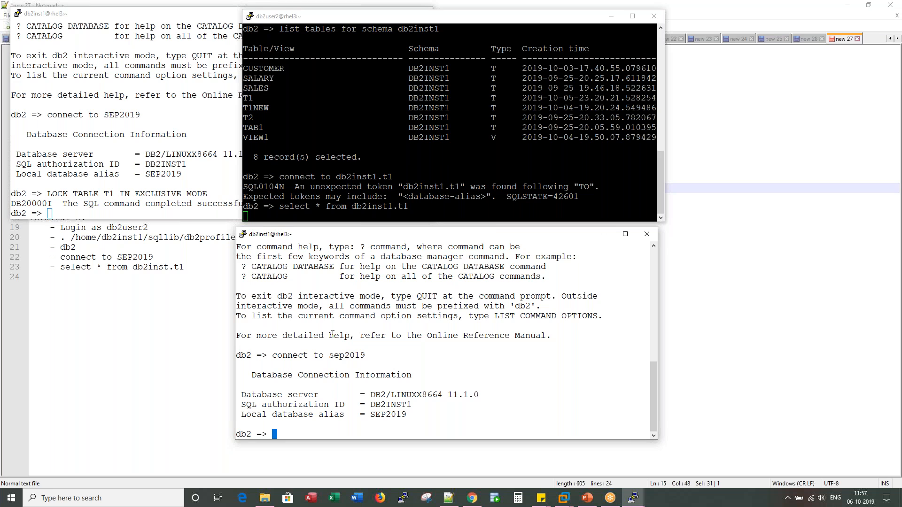
{"action": "mouse_move", "coordinate": [497, 236]}
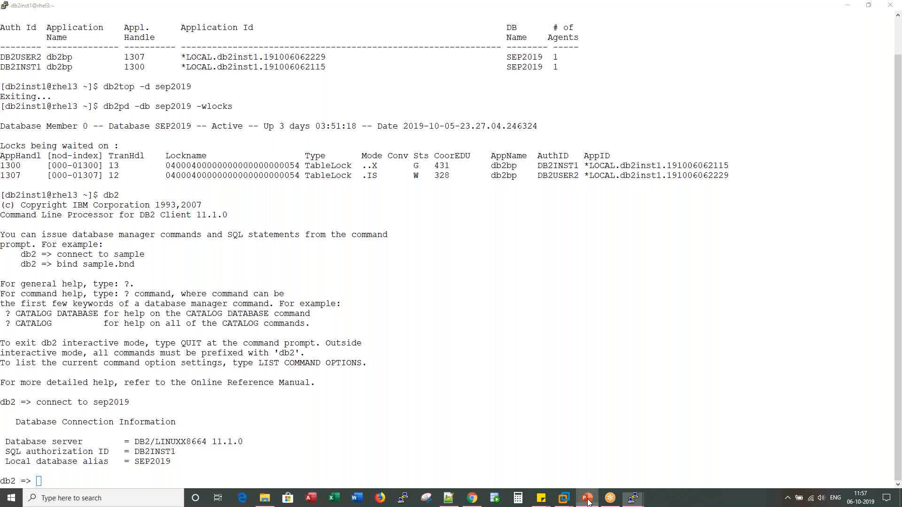
Switch to the presentation's slide 38 and copy the SNAP_GET_LOCK example SELECT query.
{"action": "left_click", "coordinate": [586, 498]}
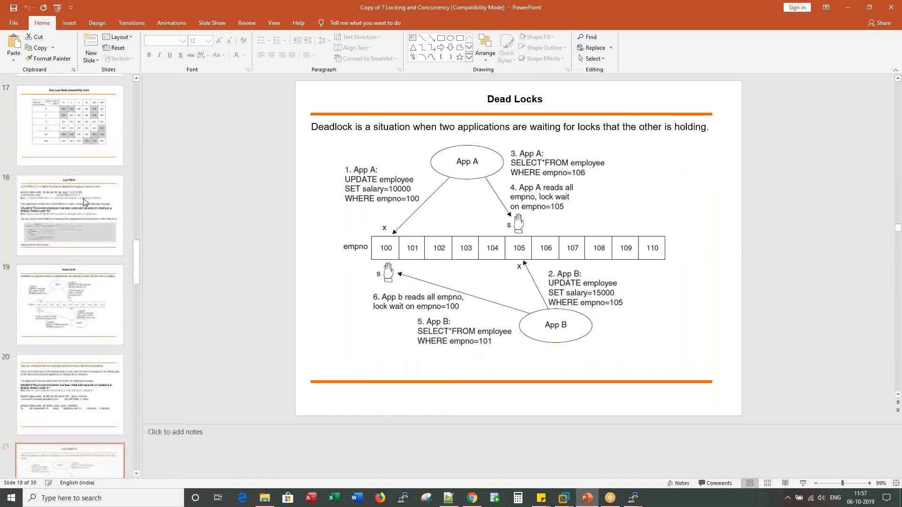
{"action": "scroll", "scroll_direction": "down", "scroll_amount": 3}
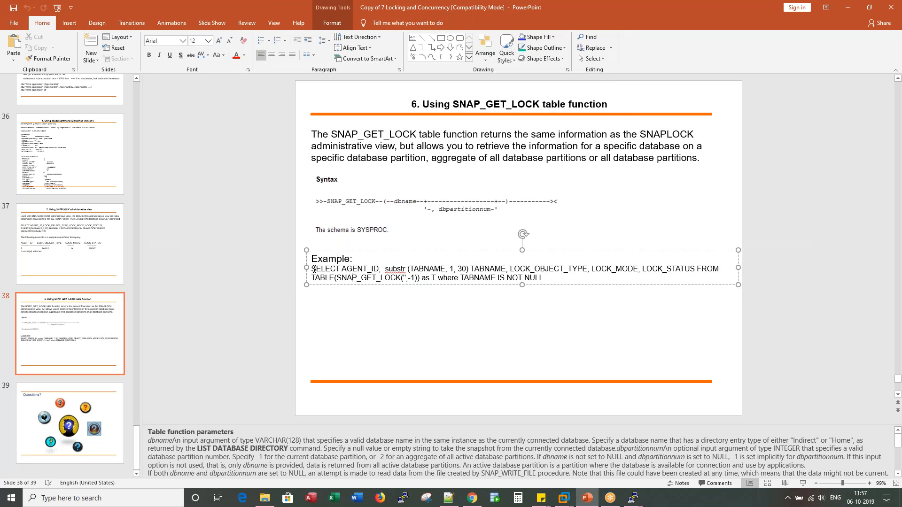
{"action": "left_click_drag", "start_coordinate": [312, 268], "coordinate": [543, 278]}
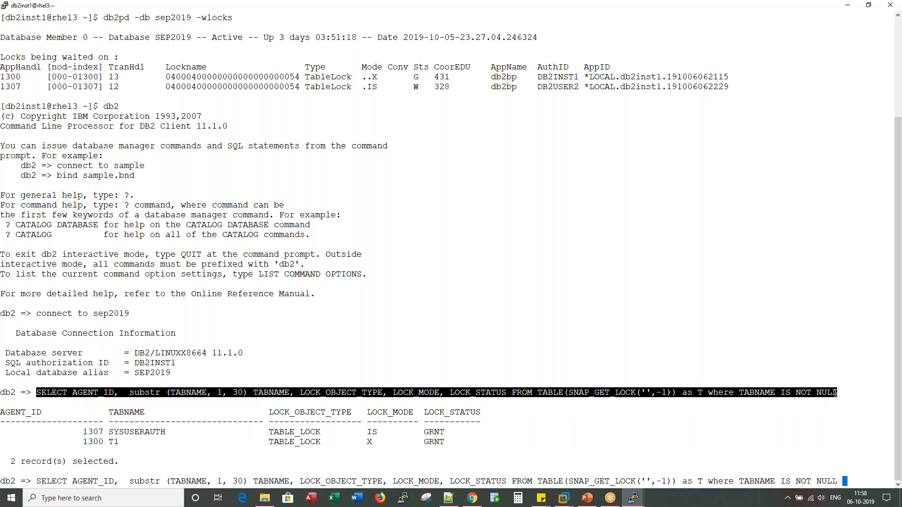
Rerun the SNAP_GET_LOCK query with AND TABNAME = 'T1', showing only 1300's X lock, then terminate the db2 session.
{"action": "type", "text": "AND"}
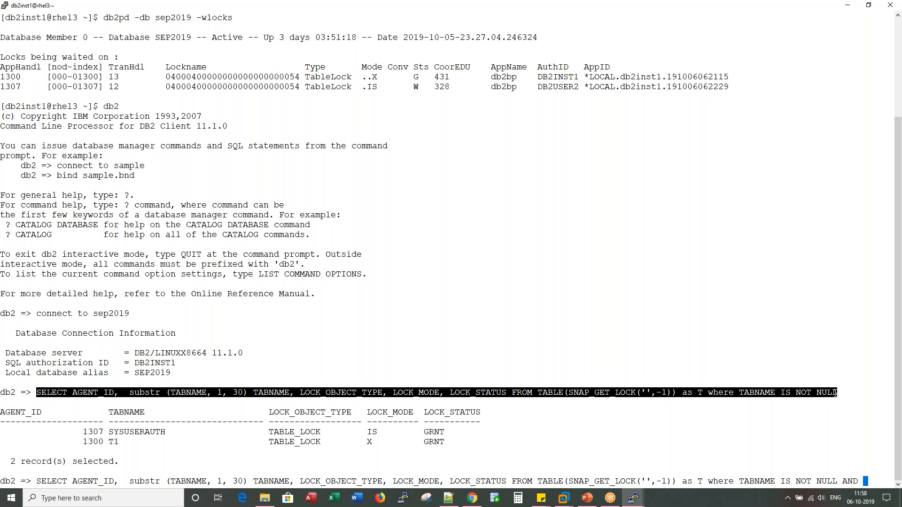
{"action": "type", "text": "TABNAME = 'T1"}
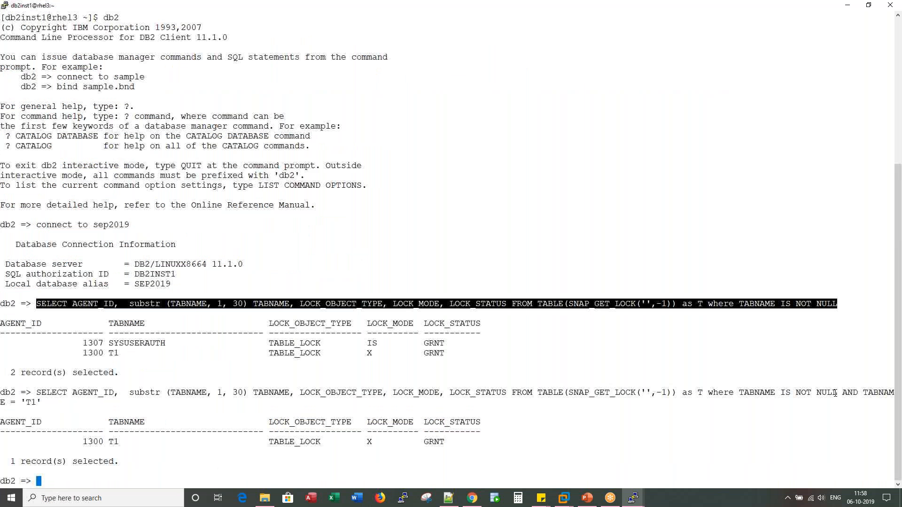
{"action": "mouse_move", "coordinate": [113, 442]}
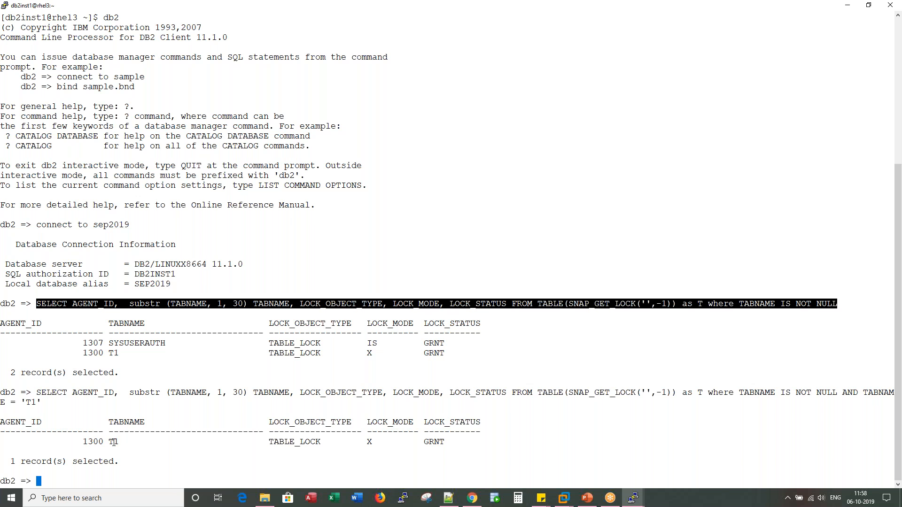
{"action": "double_click", "coordinate": [92, 441]}
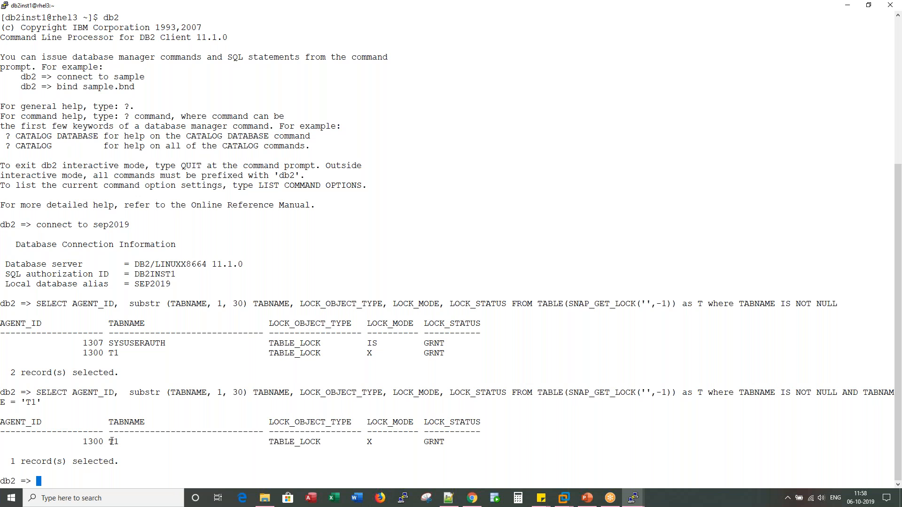
{"action": "double_click", "coordinate": [113, 441]}
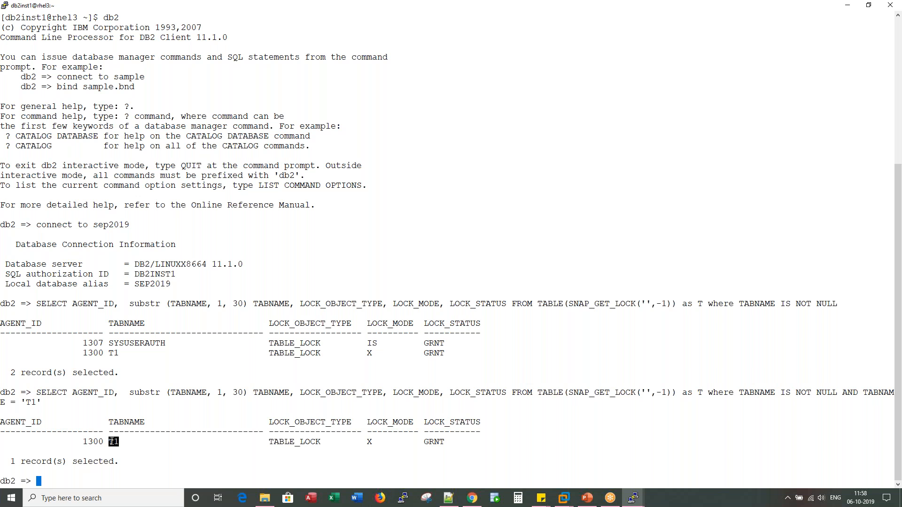
{"action": "type", "text": "terminate"}
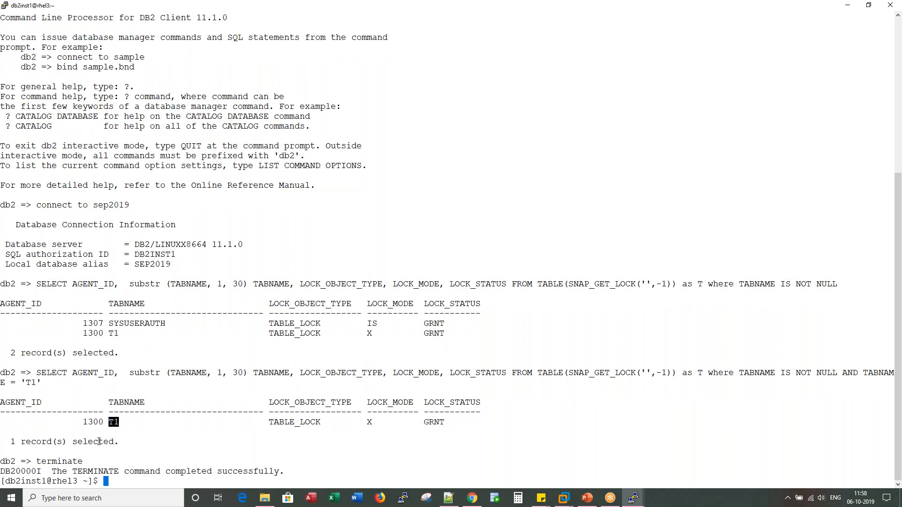
List applications, run db2 "force application (1300)", and highlight db2user2's select returning value 501.
{"action": "type", "text": "db2 list applications"}
{"action": "type", "text": "db2 \"force a"}
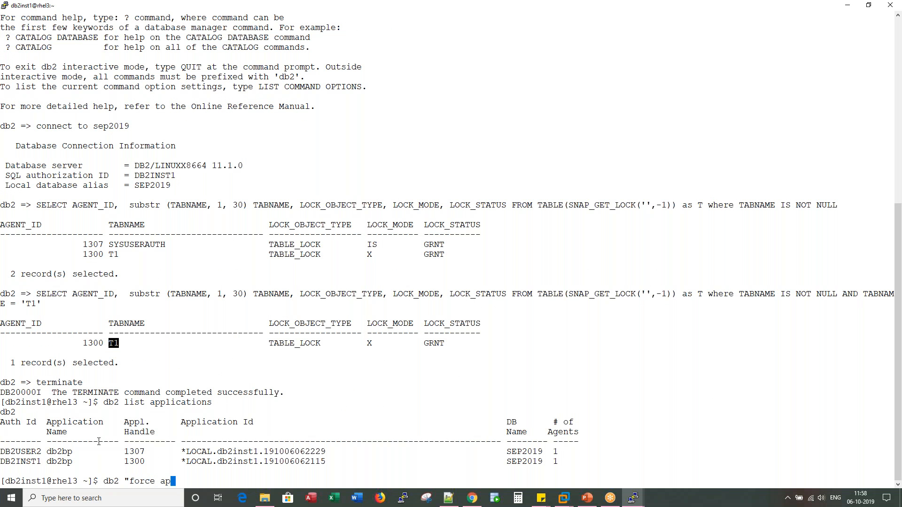
{"action": "type", "text": "plication"}
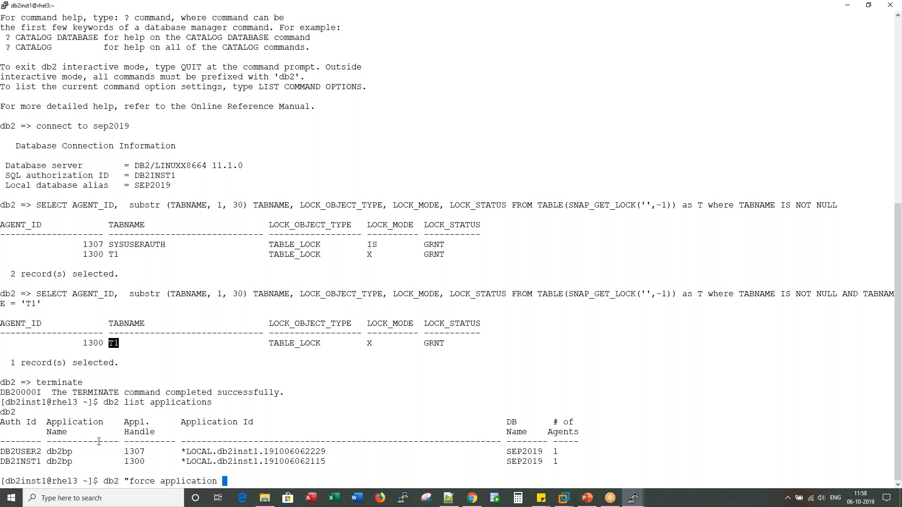
{"action": "type", "text": "("}
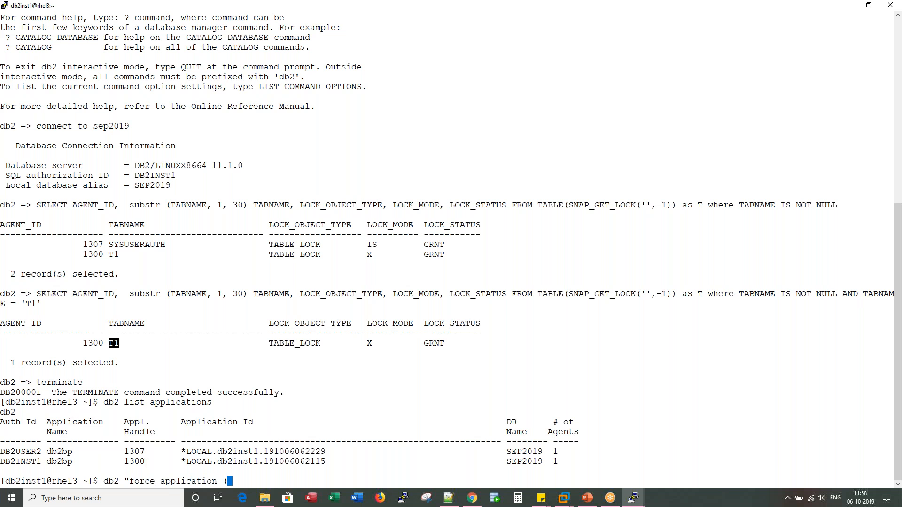
{"action": "type", "text": "1300"}
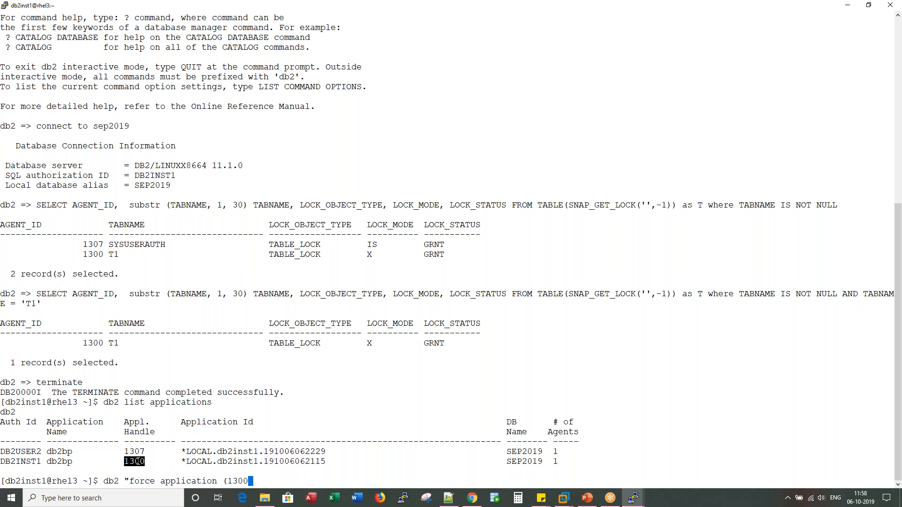
{"action": "type", "text": ")\""}
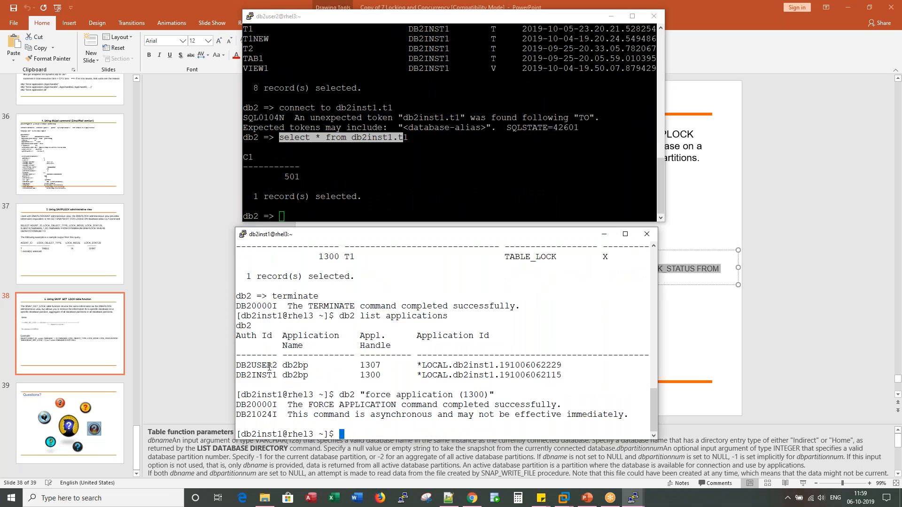
{"action": "left_click_drag", "start_coordinate": [236, 395], "coordinate": [615, 414]}
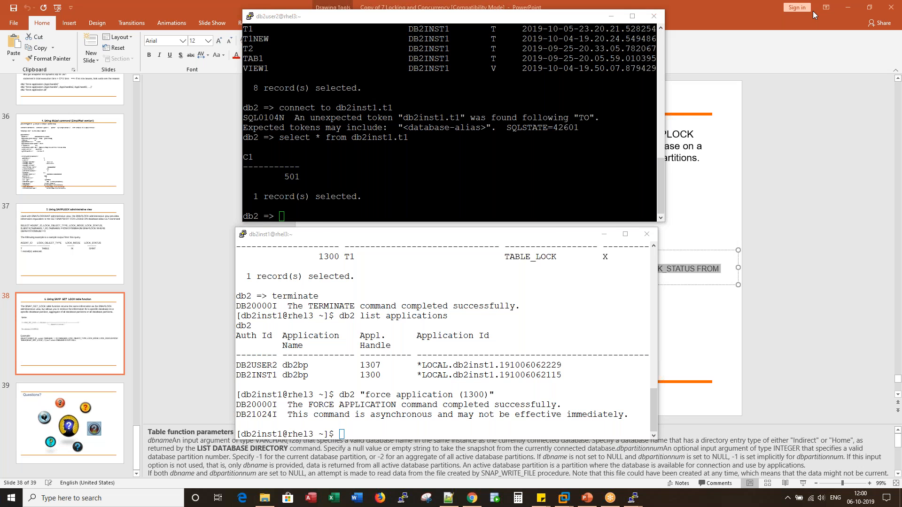
{"action": "mouse_move", "coordinate": [486, 21]}
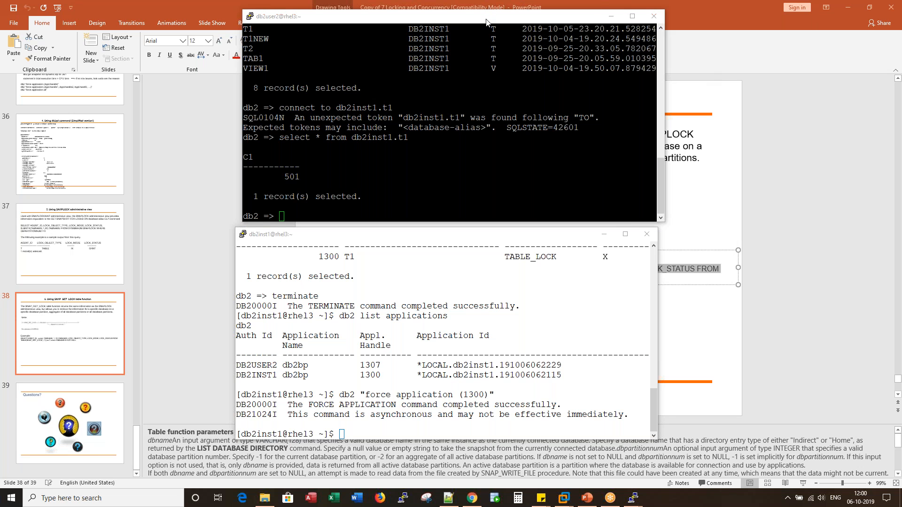